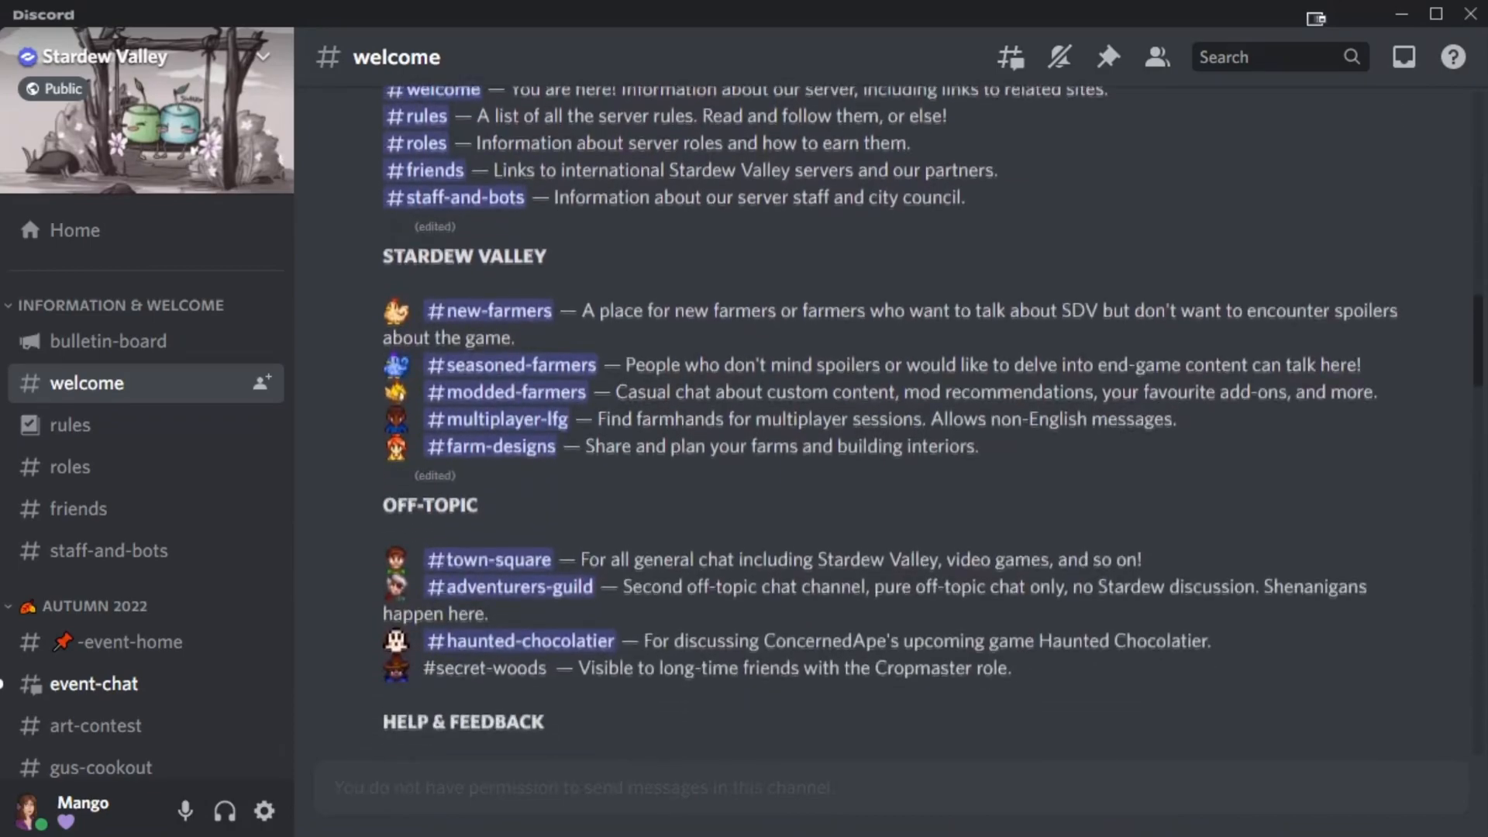
- Go to forums.stardewvalley.net and browse down to the Modding section
{"action": "scroll", "scroll_direction": "down", "scroll_amount": 3}
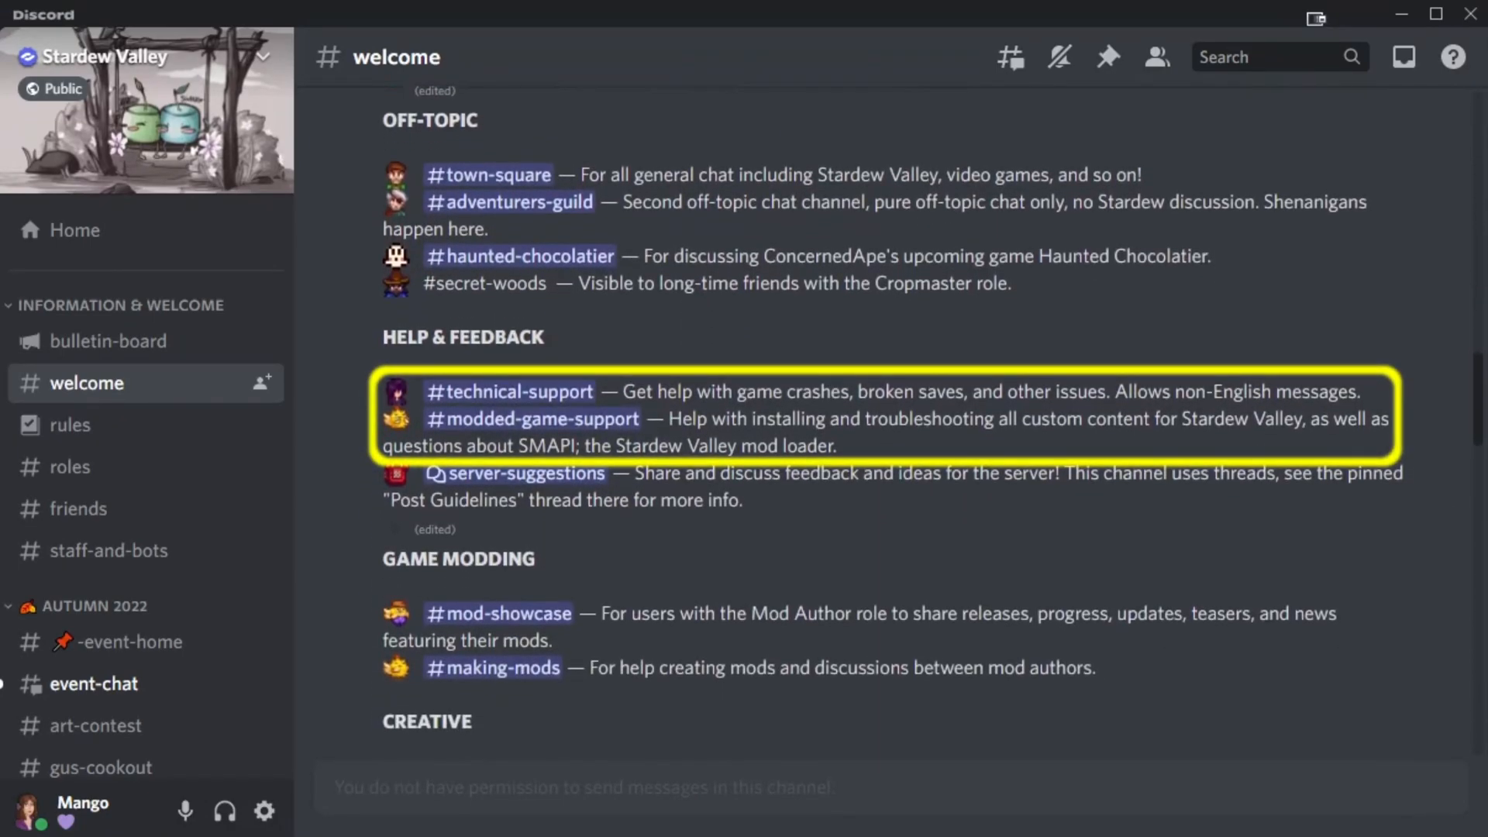
{"action": "scroll", "scroll_direction": "down", "scroll_amount": 3}
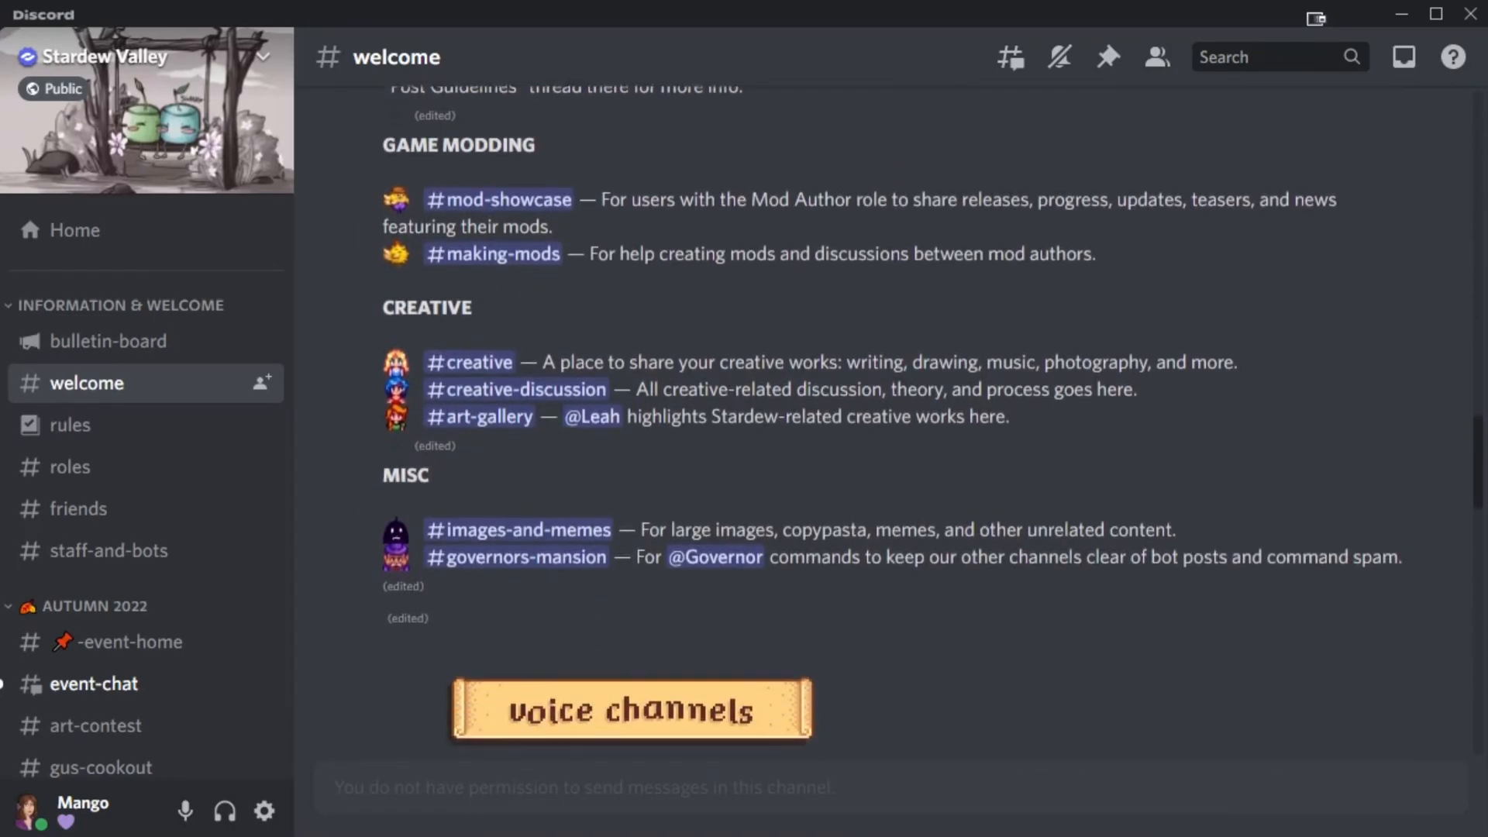
{"action": "scroll", "scroll_direction": "down", "scroll_amount": 3}
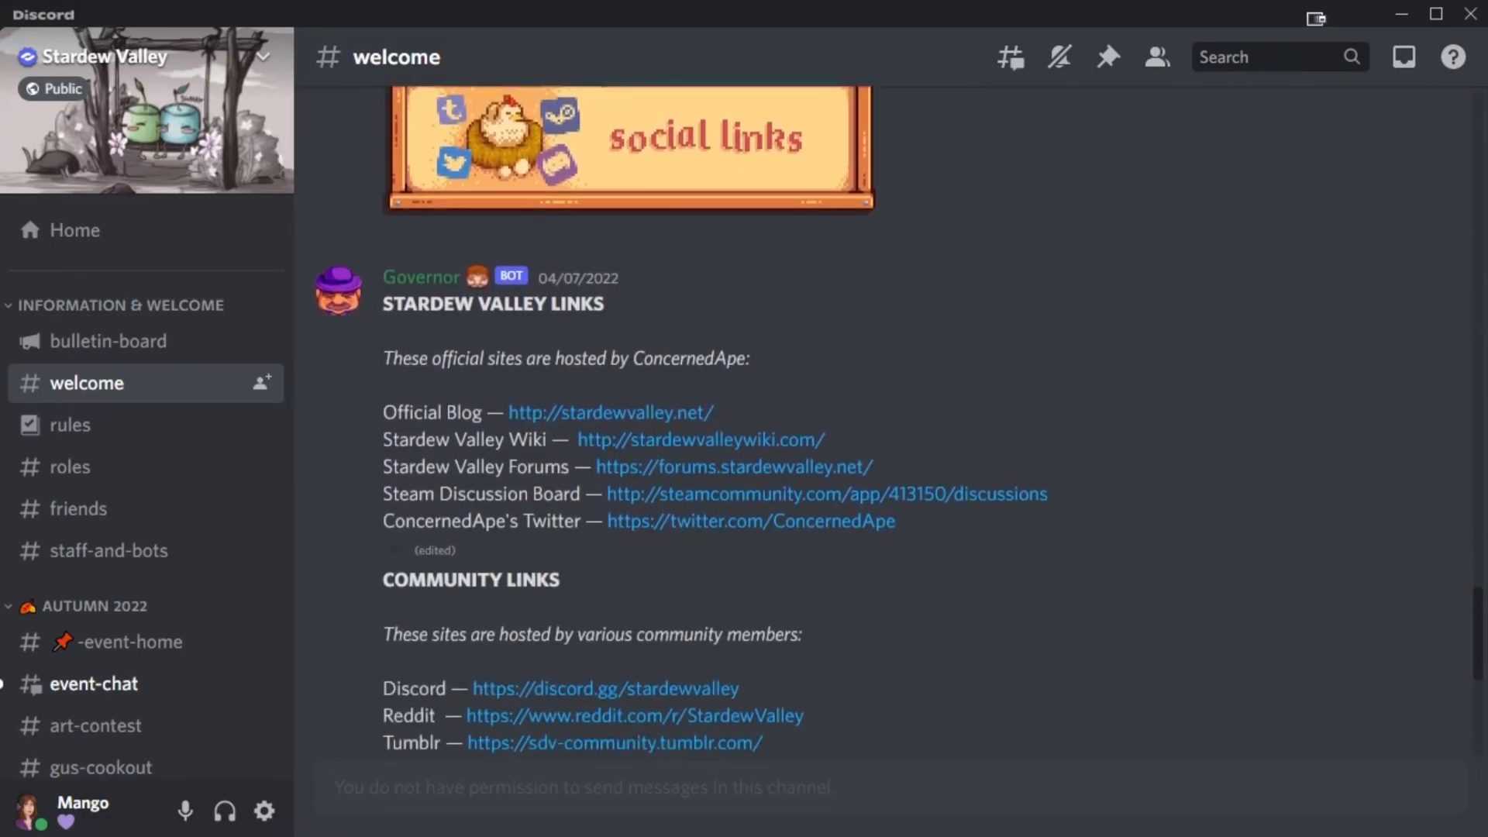
{"action": "left_click", "coordinate": [733, 467]}
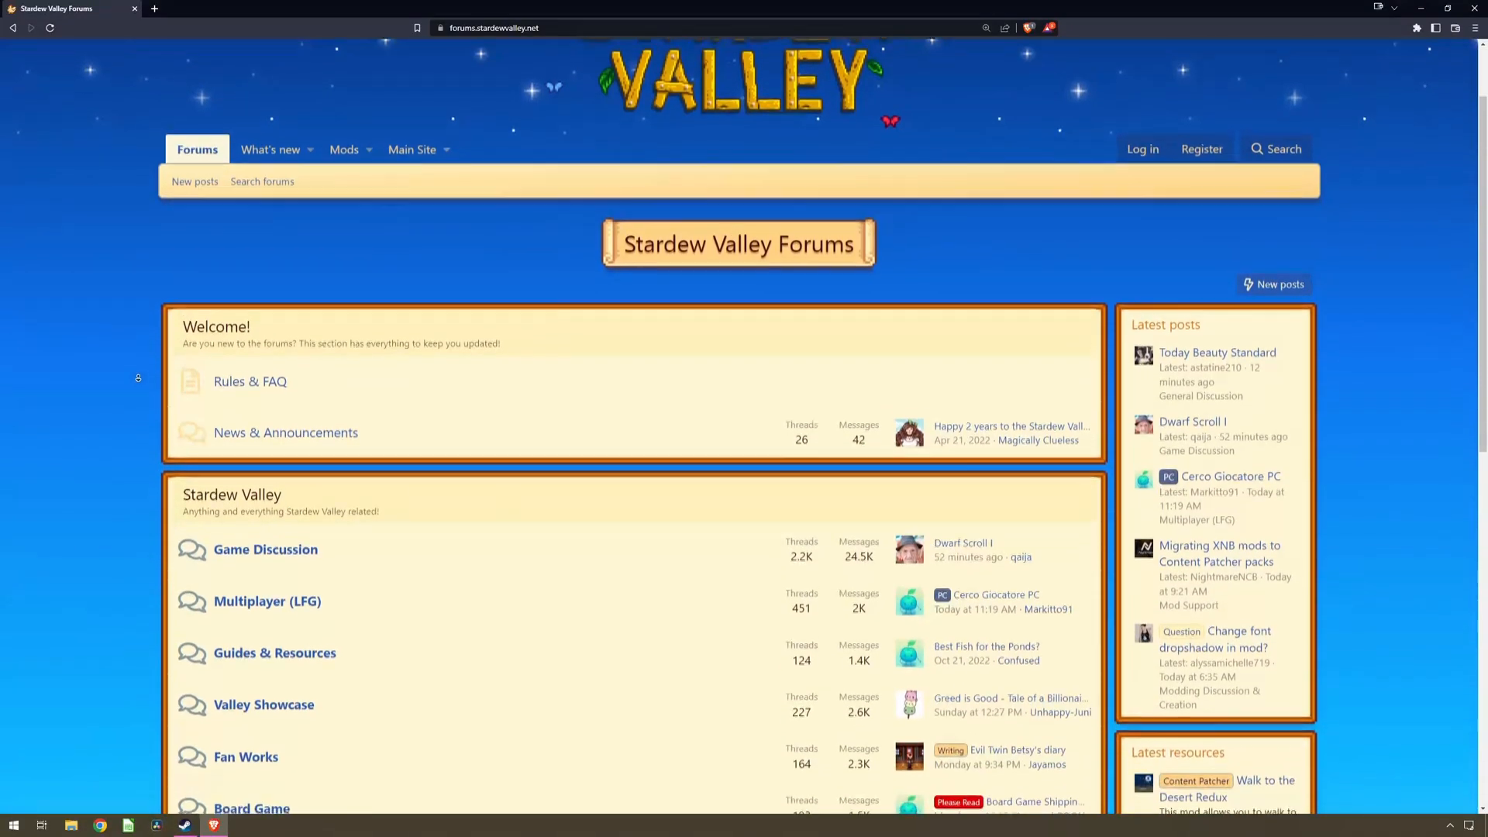
{"action": "scroll", "scroll_direction": "down", "scroll_amount": 3}
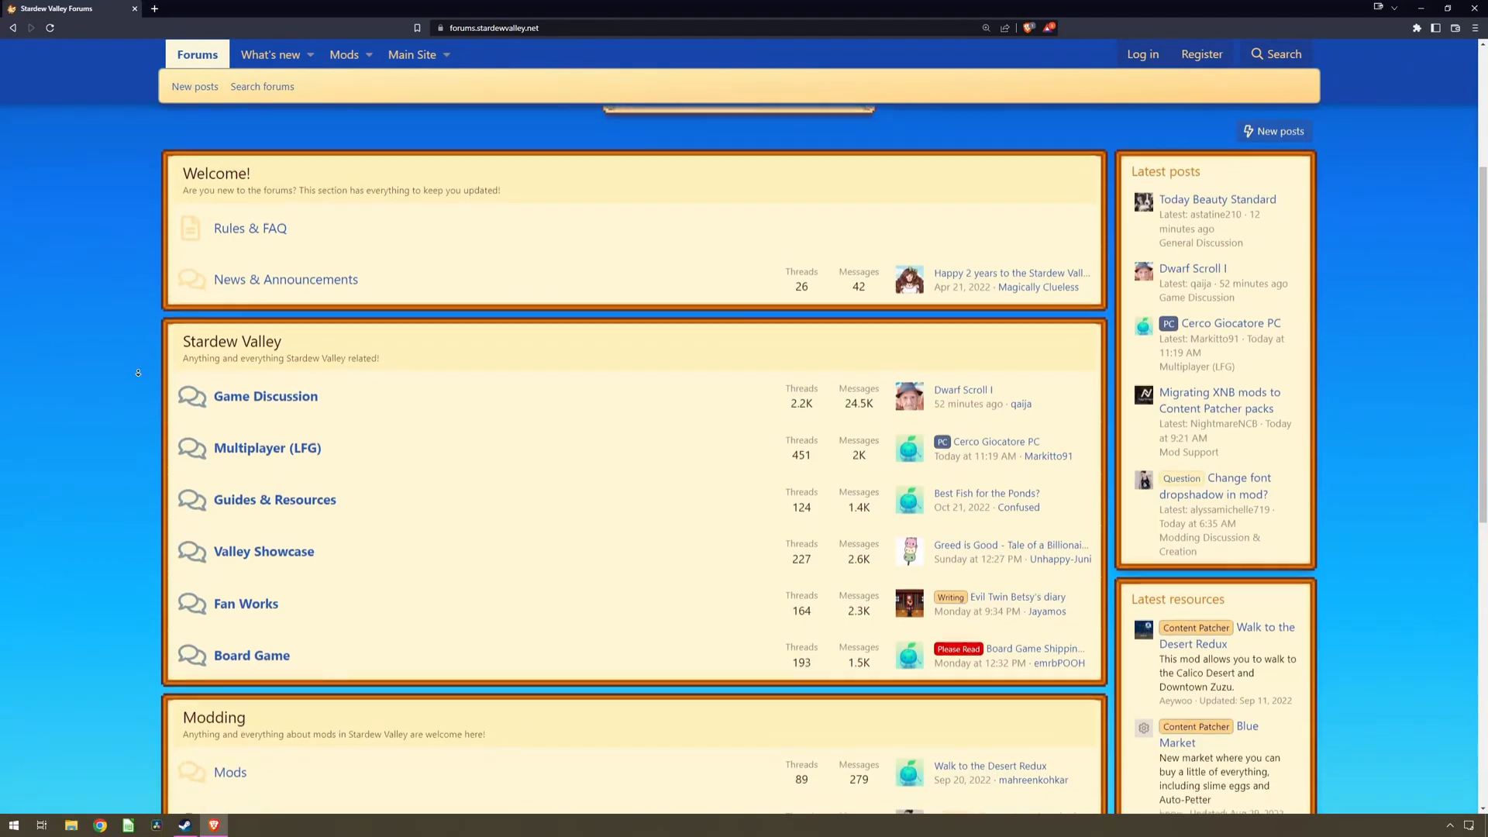
{"action": "scroll", "scroll_direction": "down", "scroll_amount": 3}
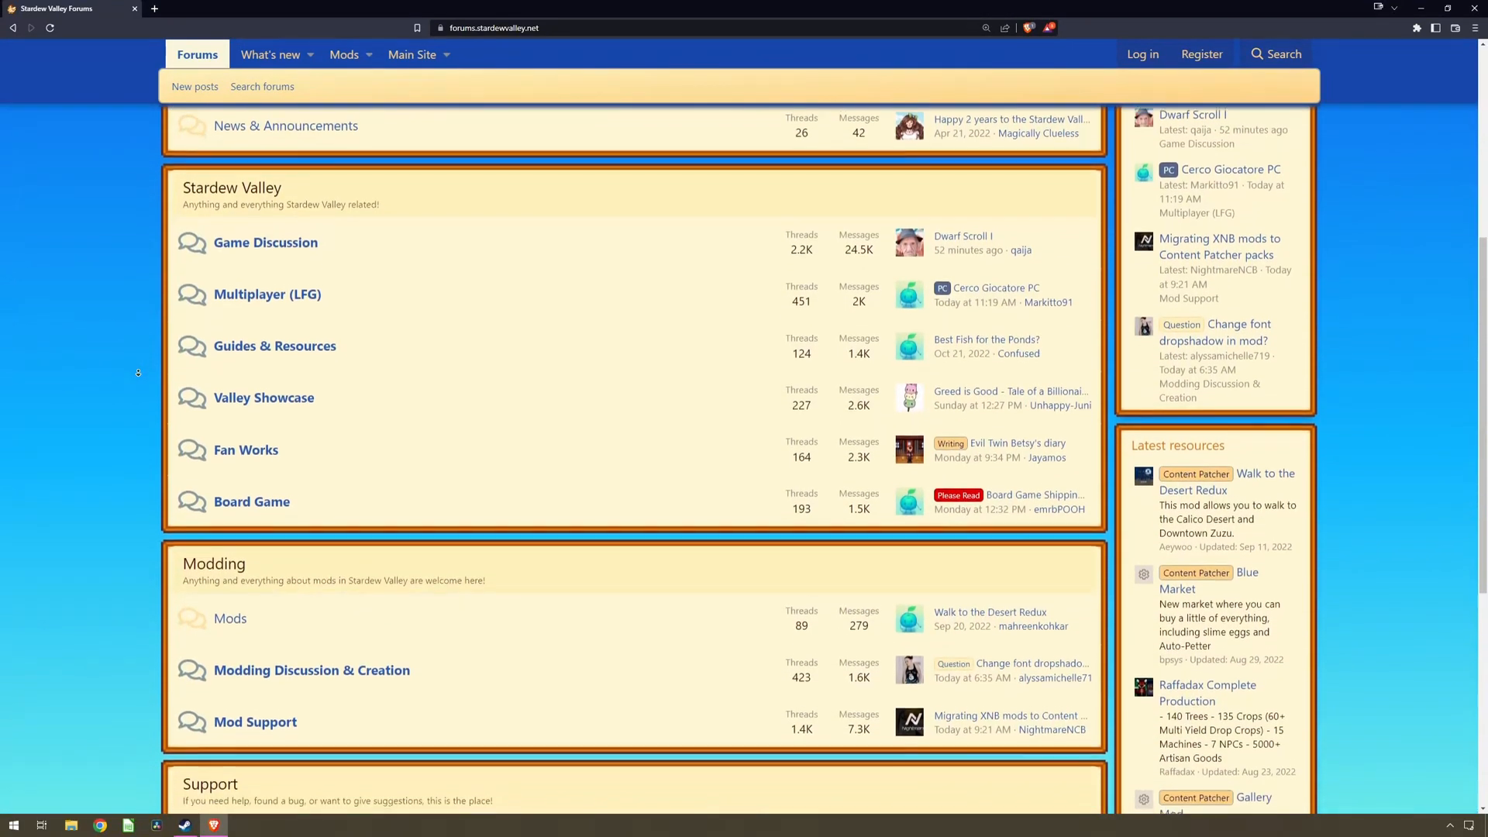
{"action": "scroll", "scroll_direction": "down", "scroll_amount": 3}
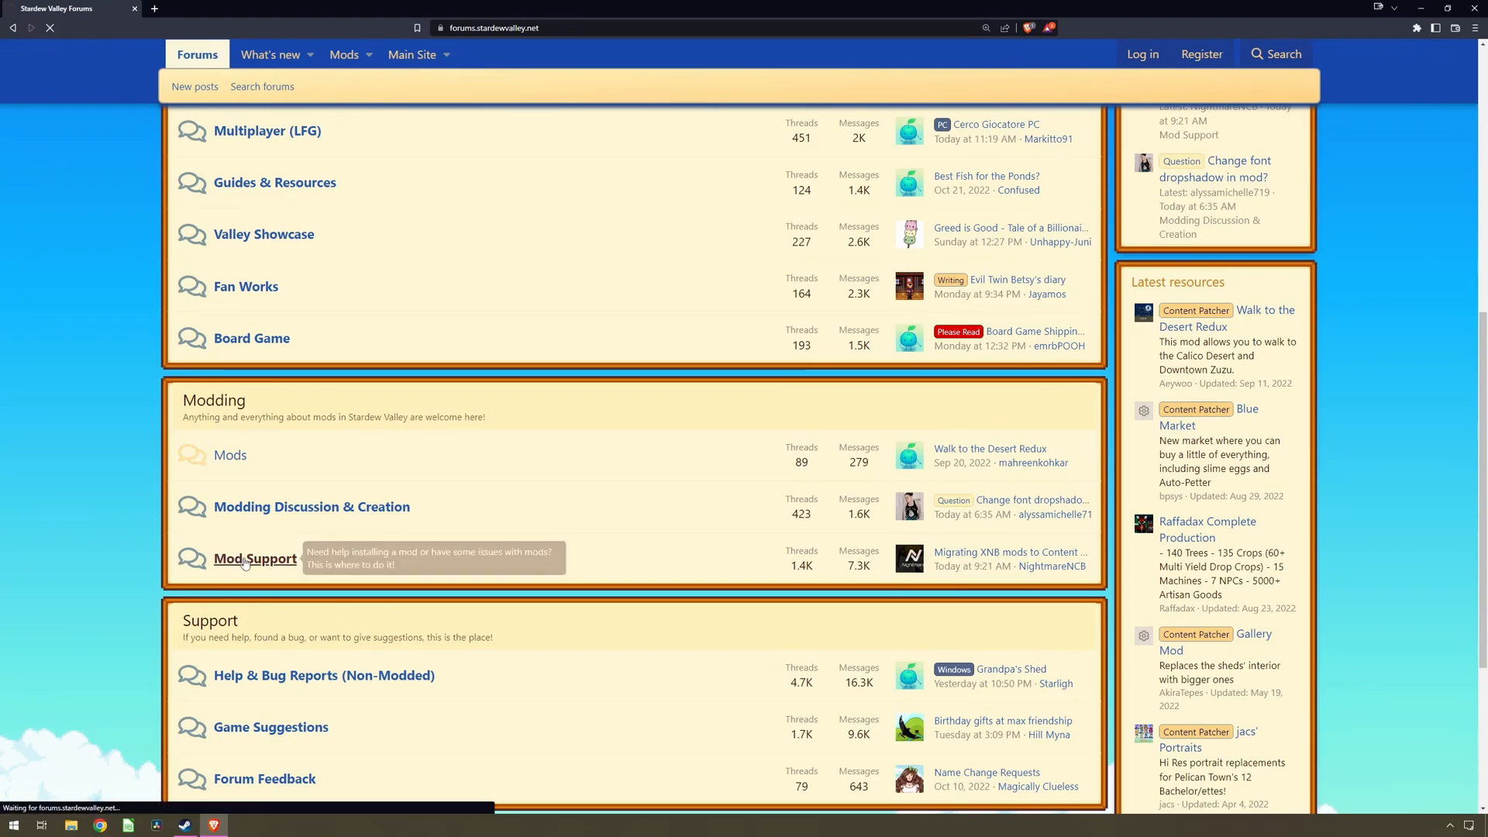
- Enter the Mod Support board and look through its threads
{"action": "left_click", "coordinate": [253, 558]}
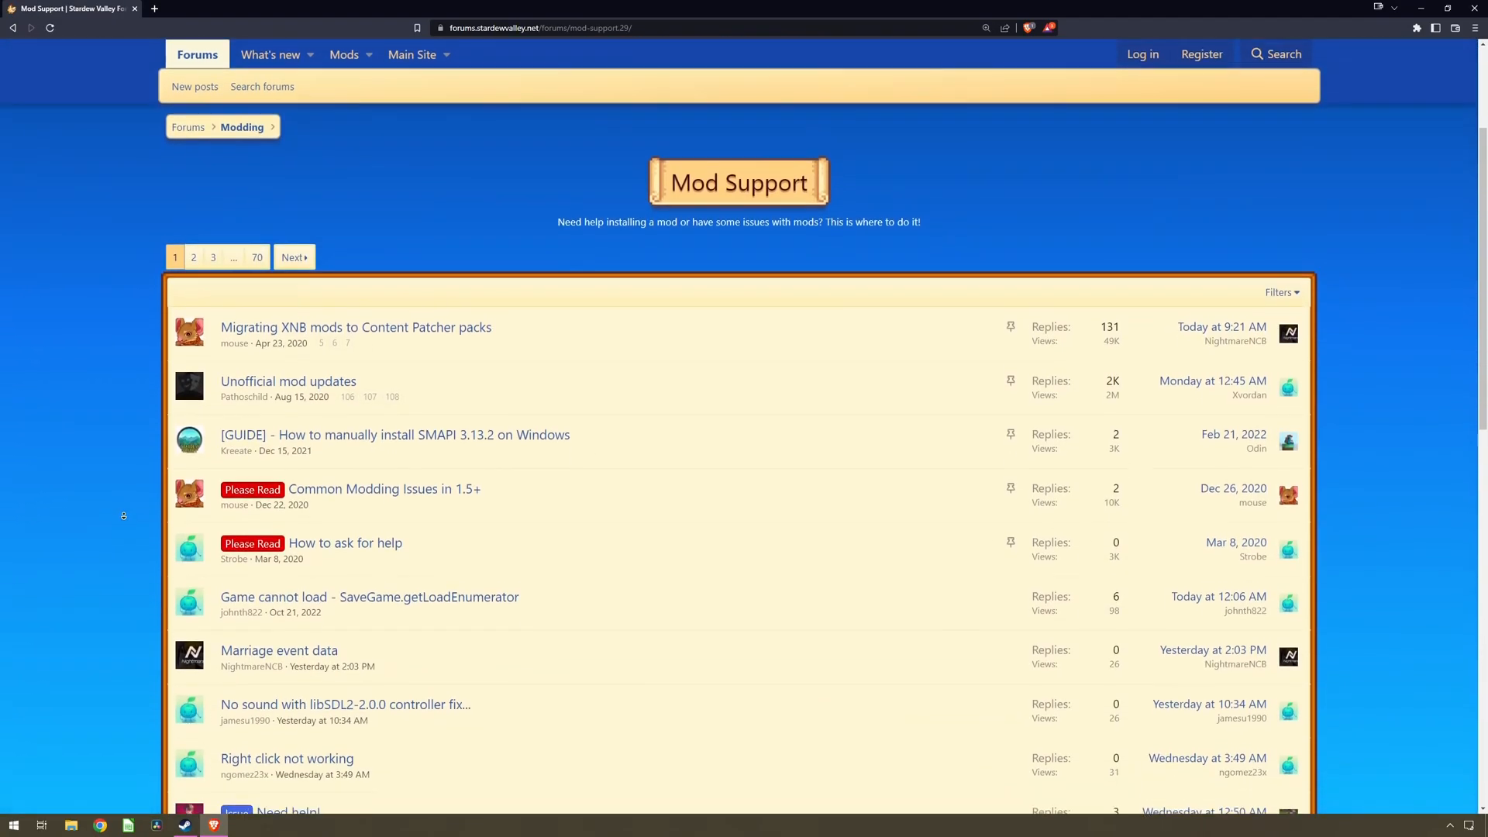
{"action": "scroll", "scroll_direction": "down", "scroll_amount": 3}
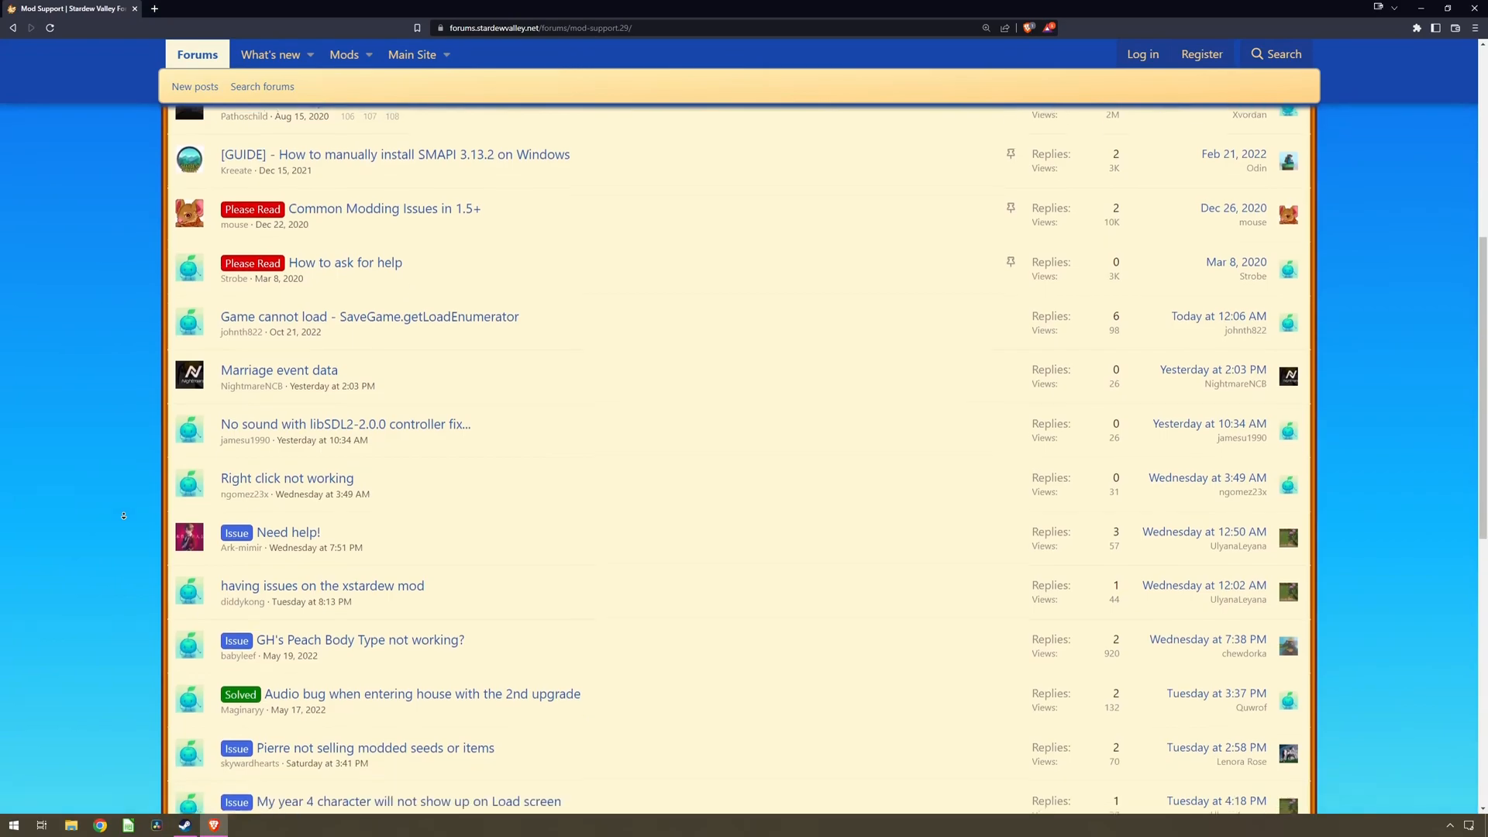
{"action": "scroll", "scroll_direction": "down", "scroll_amount": 3}
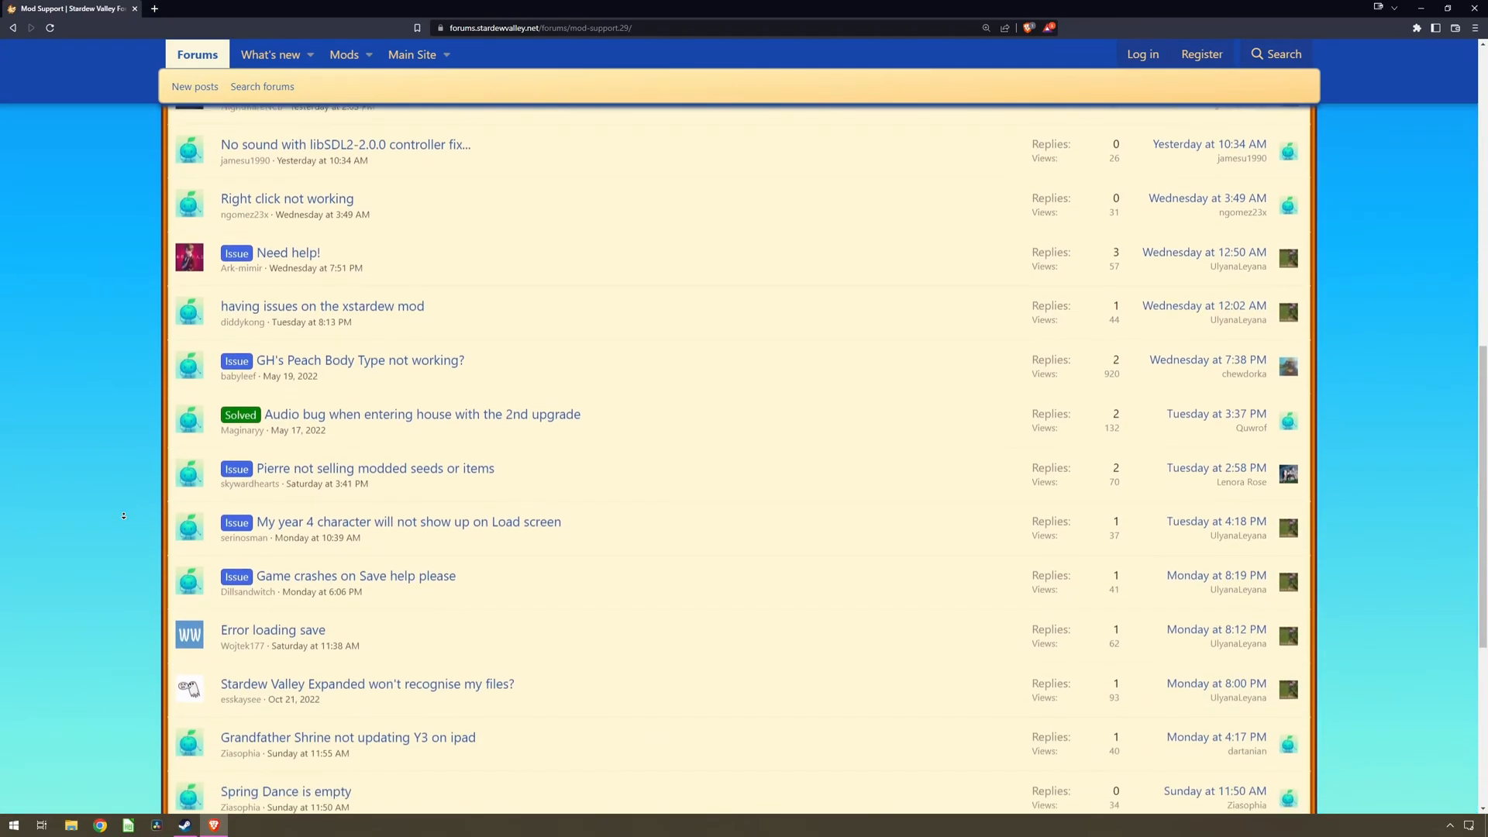
{"action": "scroll", "scroll_direction": "down", "scroll_amount": 3}
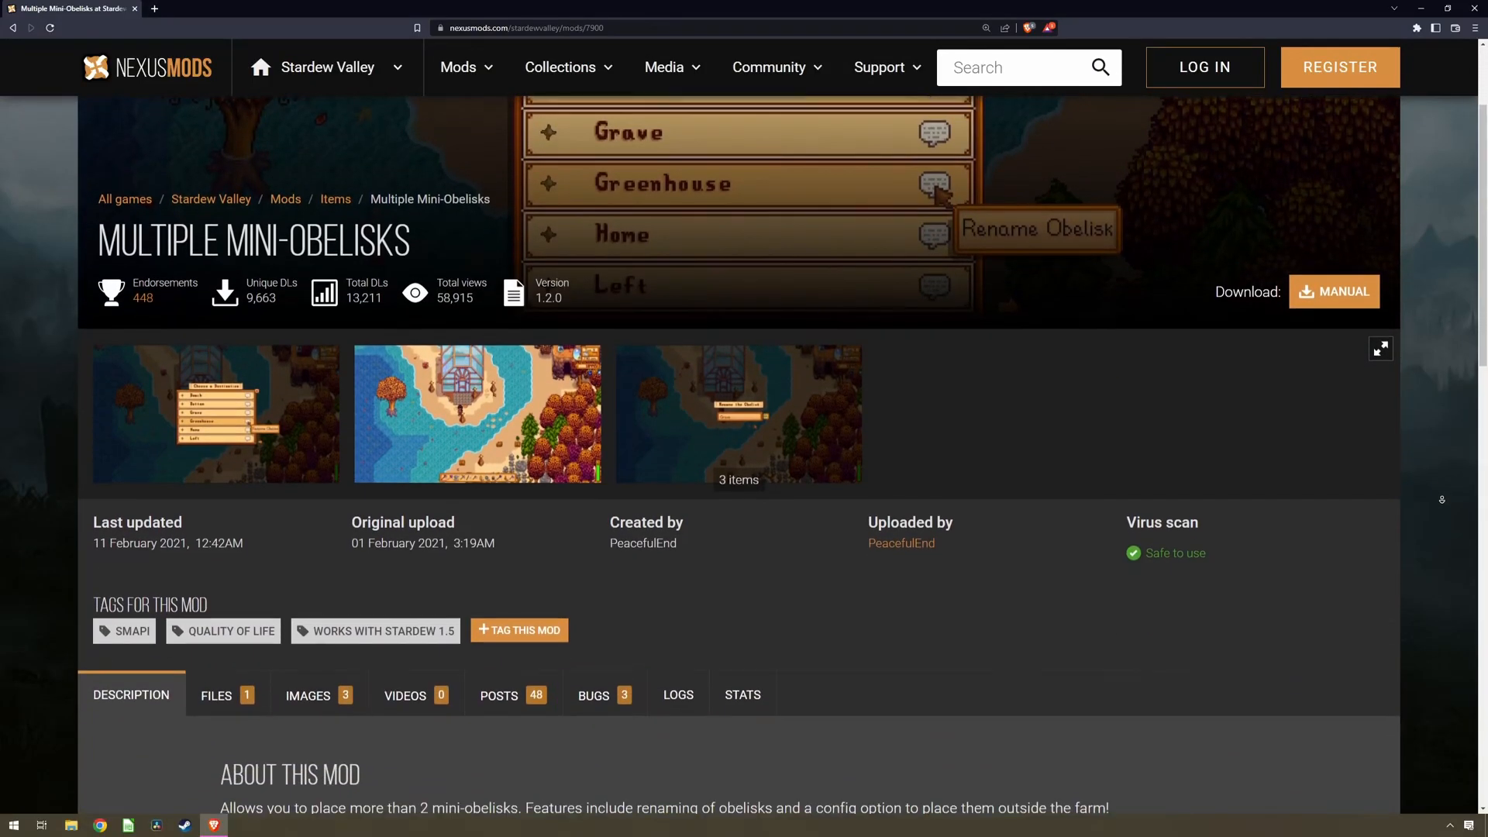
- View the BUGS tab for Multiple Mini-Obelisks, then its GitHub Issues list
{"action": "left_click", "coordinate": [595, 694]}
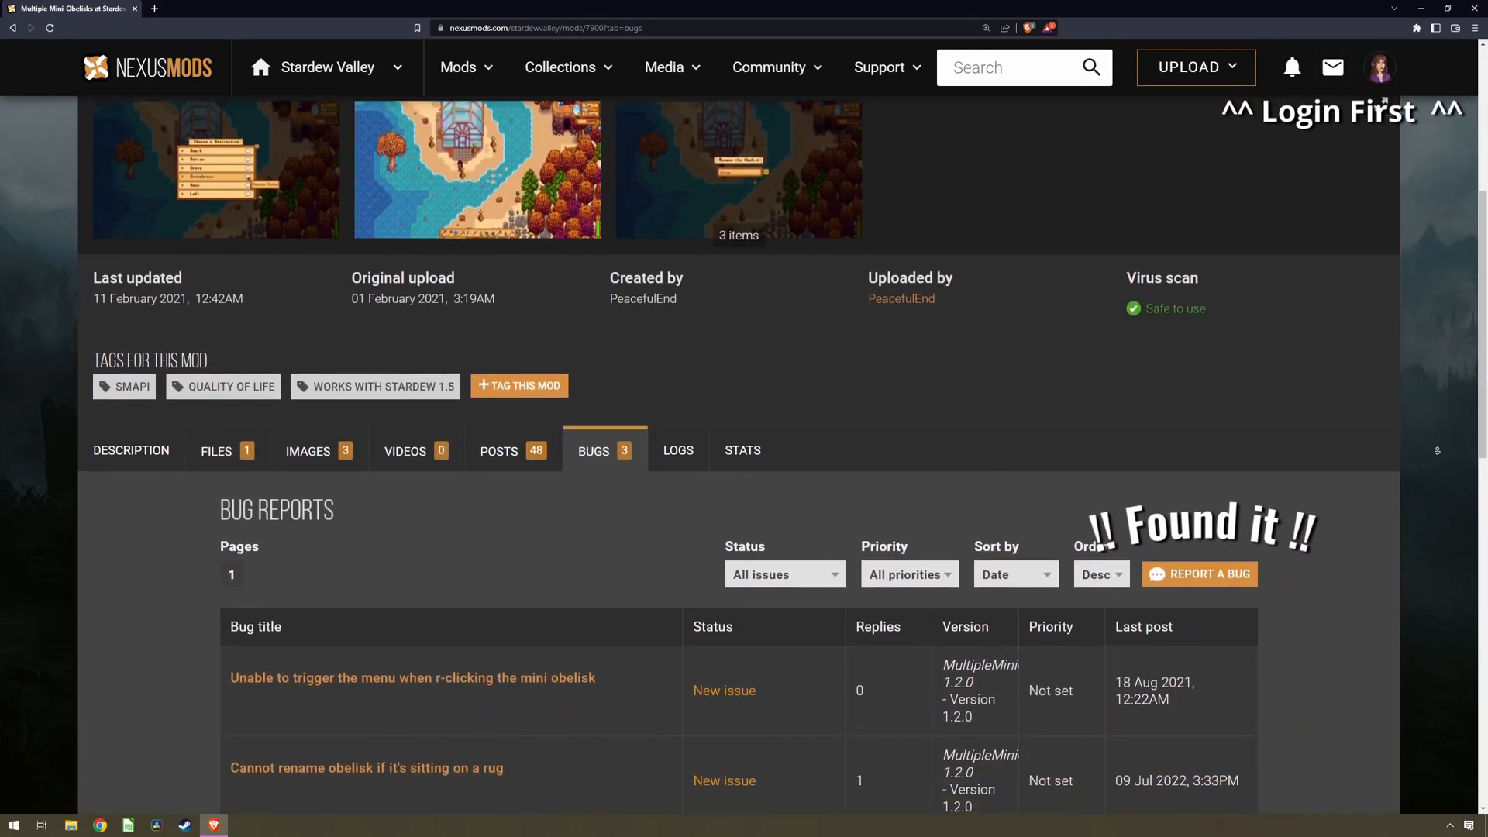
{"action": "scroll", "scroll_direction": "down", "scroll_amount": 3}
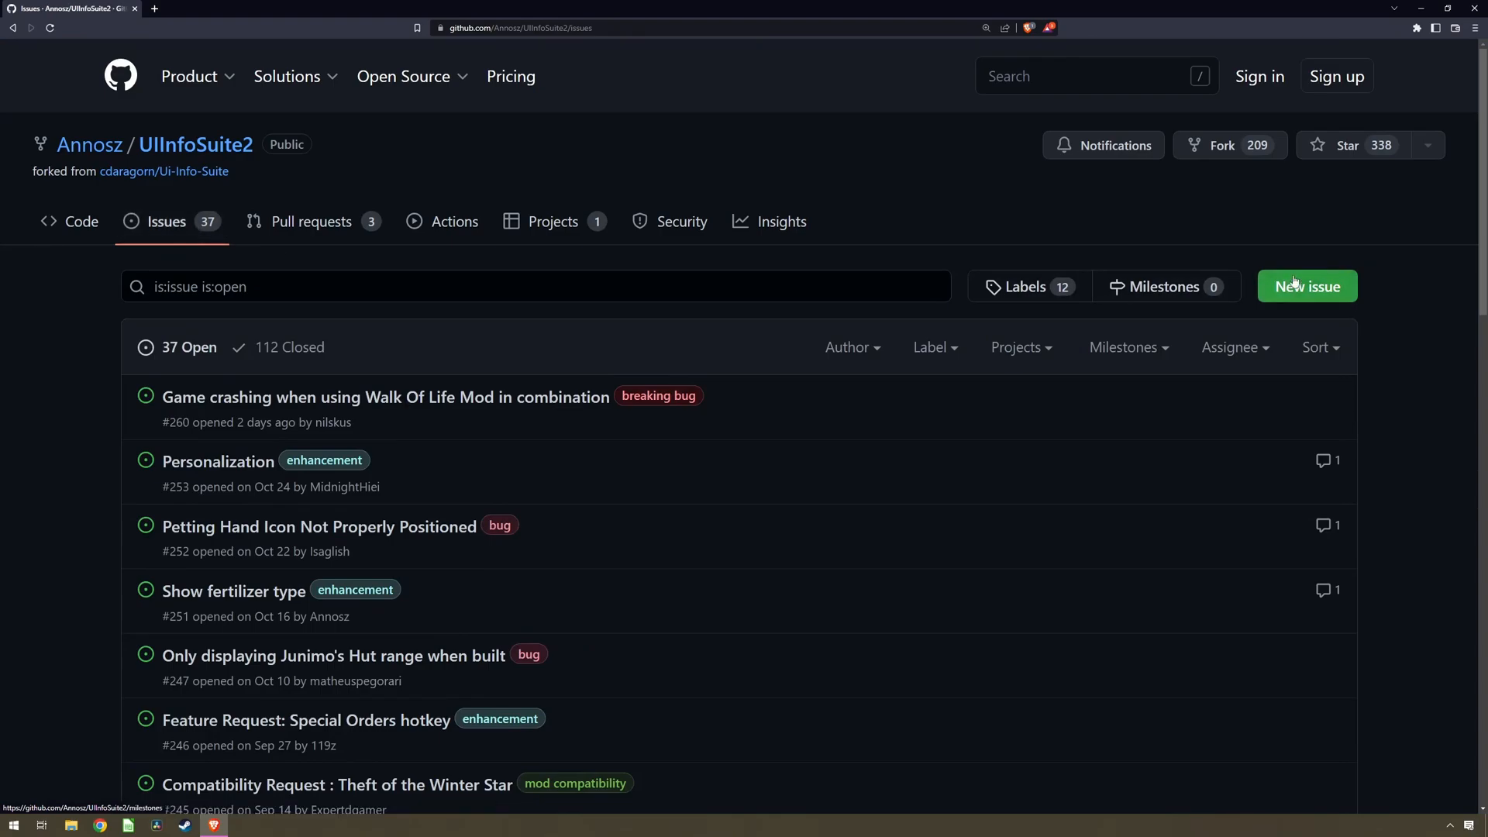
{"action": "left_click", "coordinate": [1305, 285]}
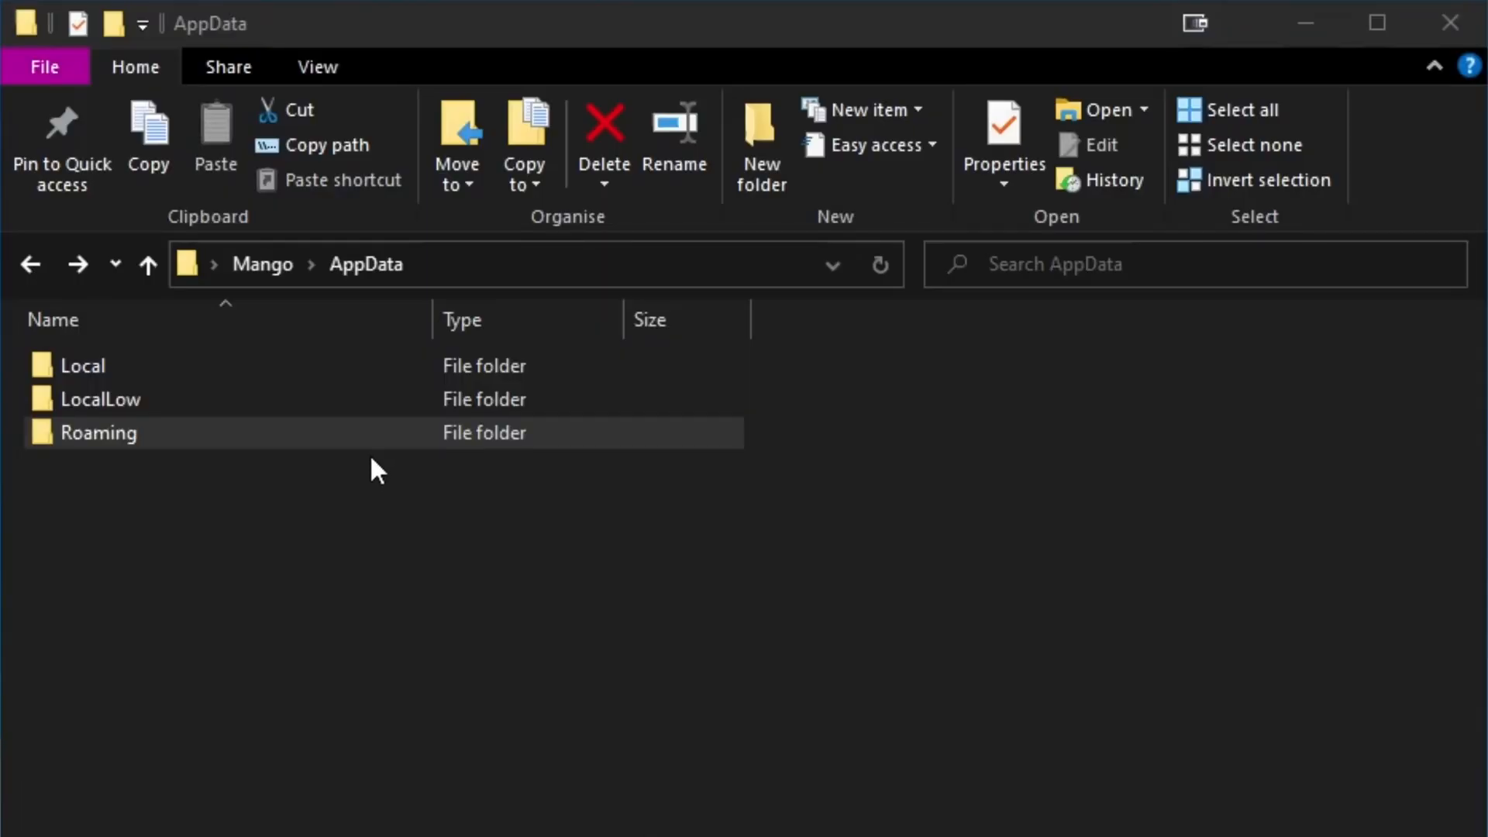
- Navigate Roaming > StardewValley > ErrorLogs to find SMAPI-latest.txt
{"action": "double_click", "coordinate": [98, 433]}
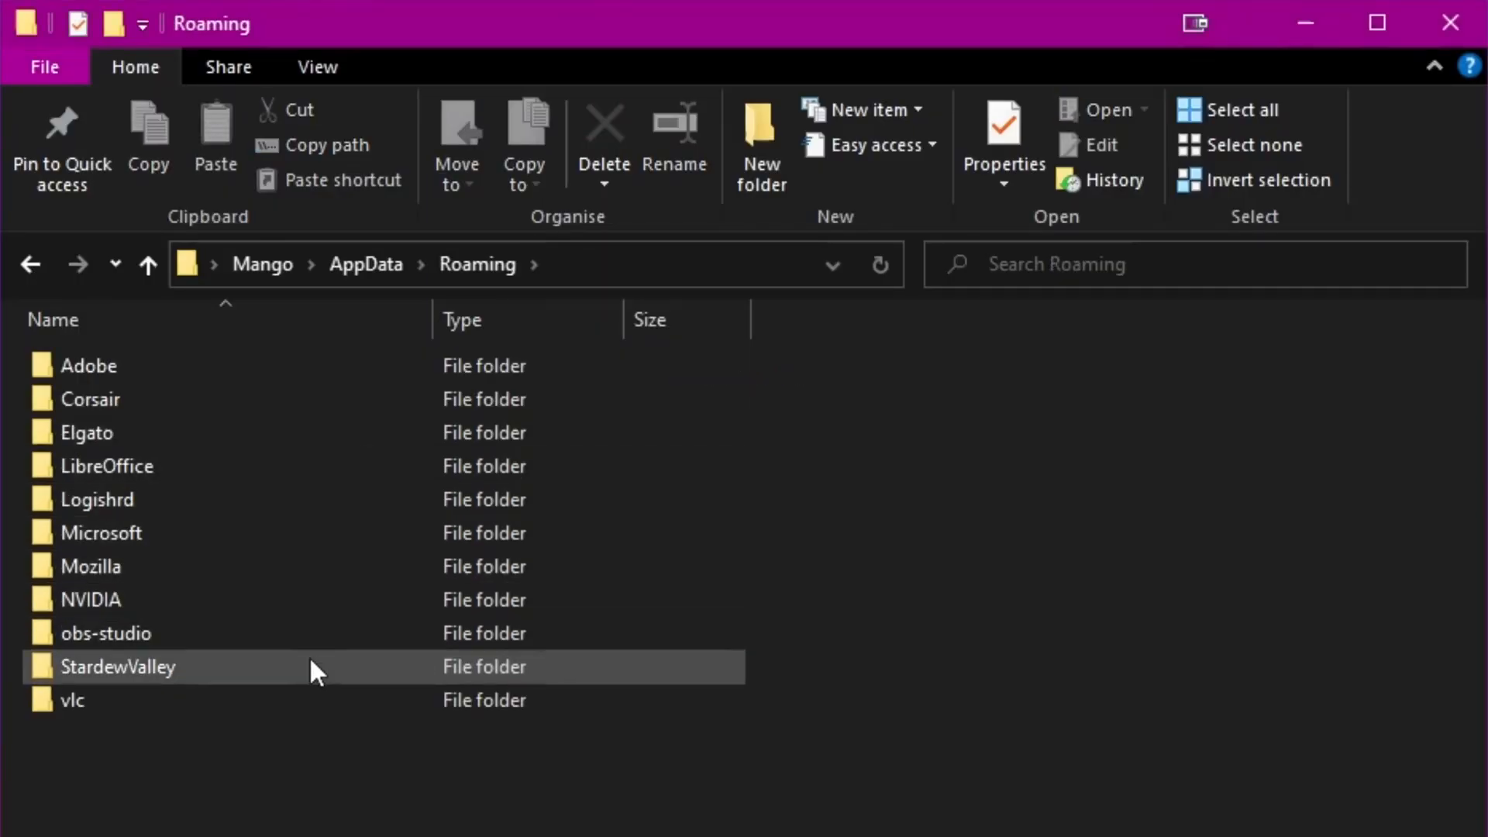
{"action": "double_click", "coordinate": [118, 666]}
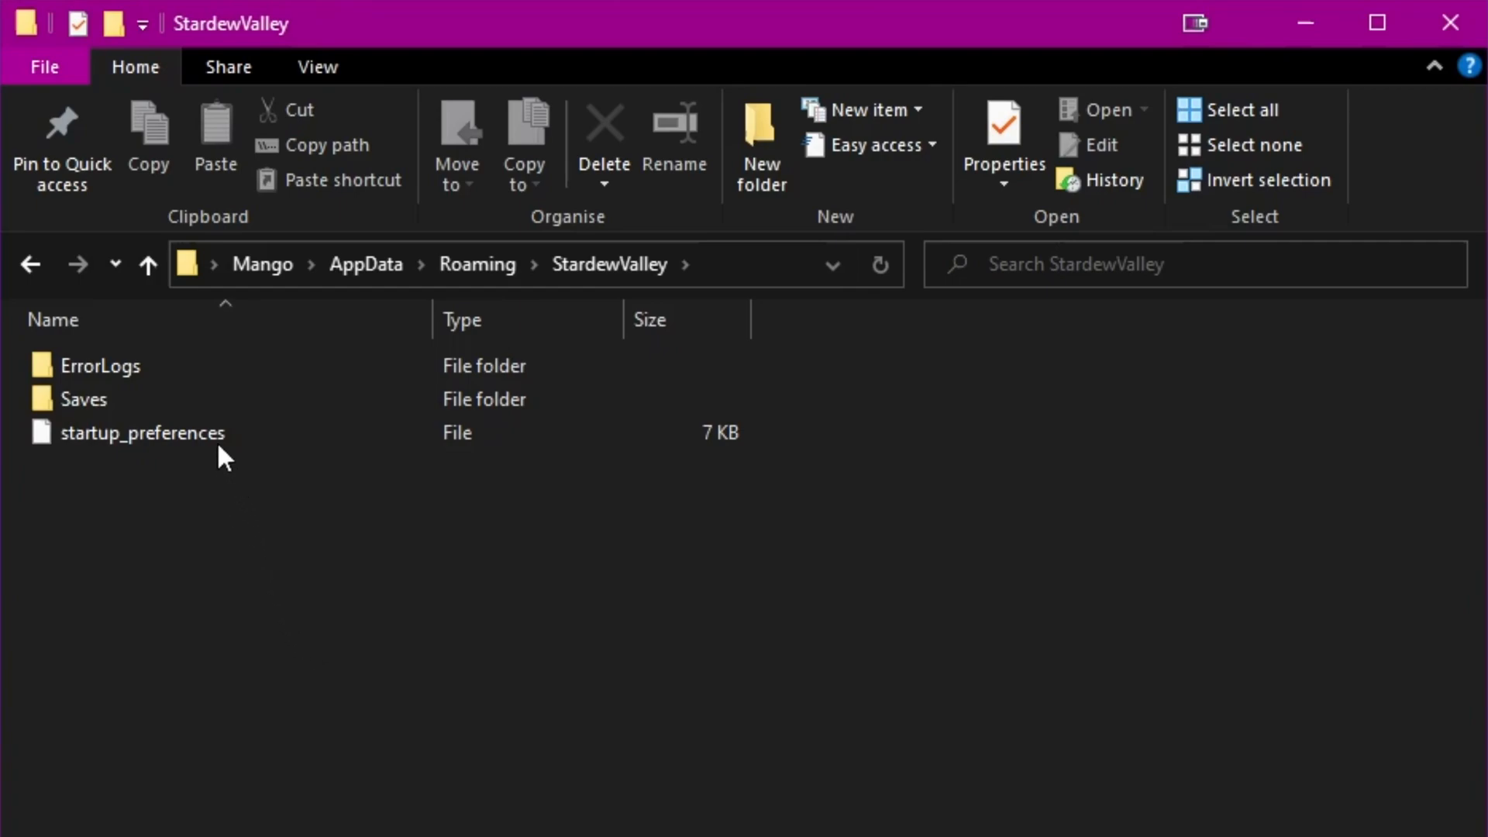
{"action": "double_click", "coordinate": [99, 366]}
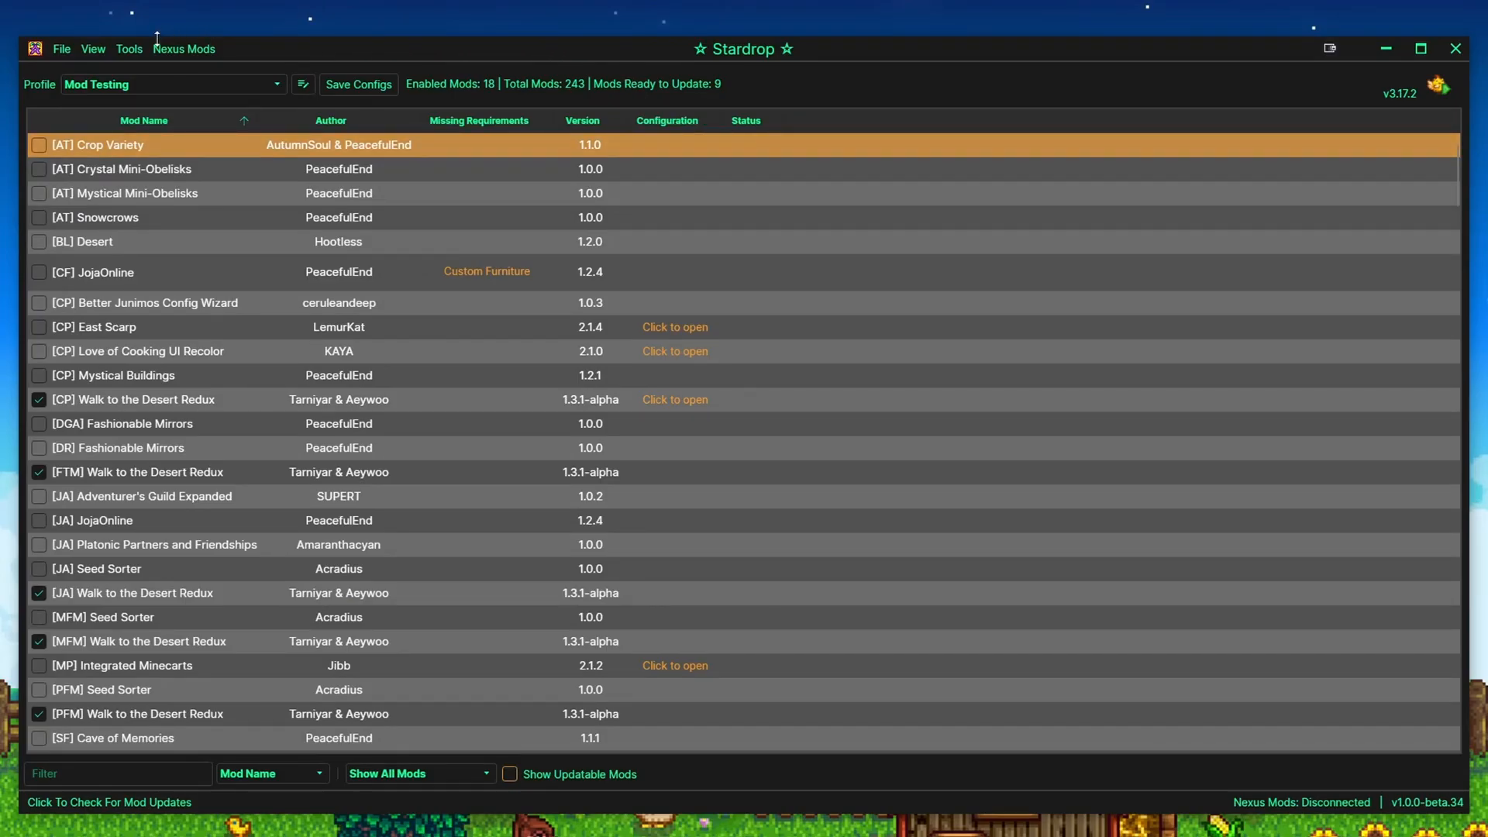
- Use Stardrop's View > SMAPI Log File option to reach the log's folder
{"action": "left_click", "coordinate": [92, 48]}
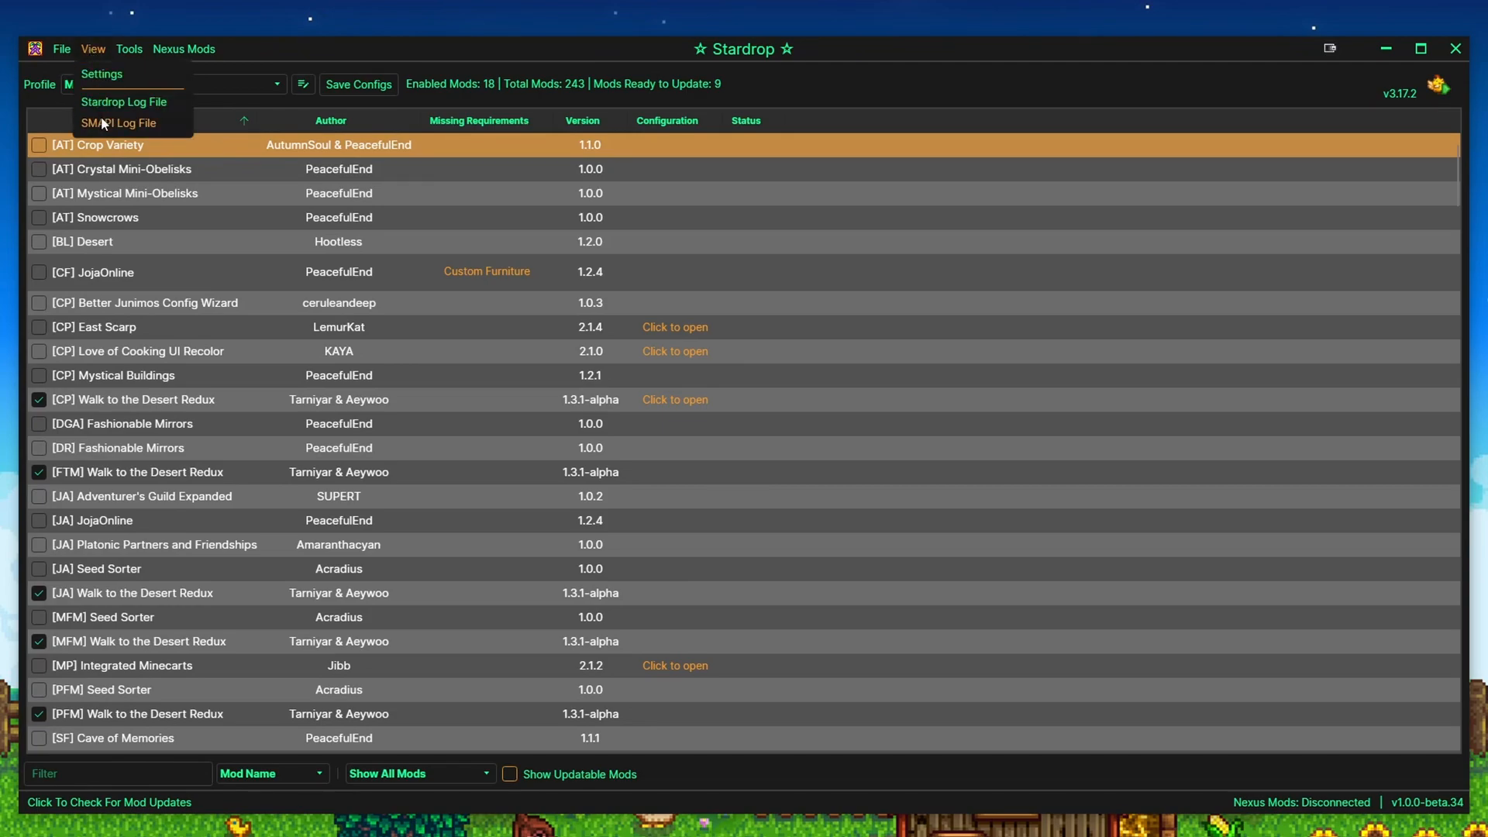
{"action": "left_click", "coordinate": [117, 124]}
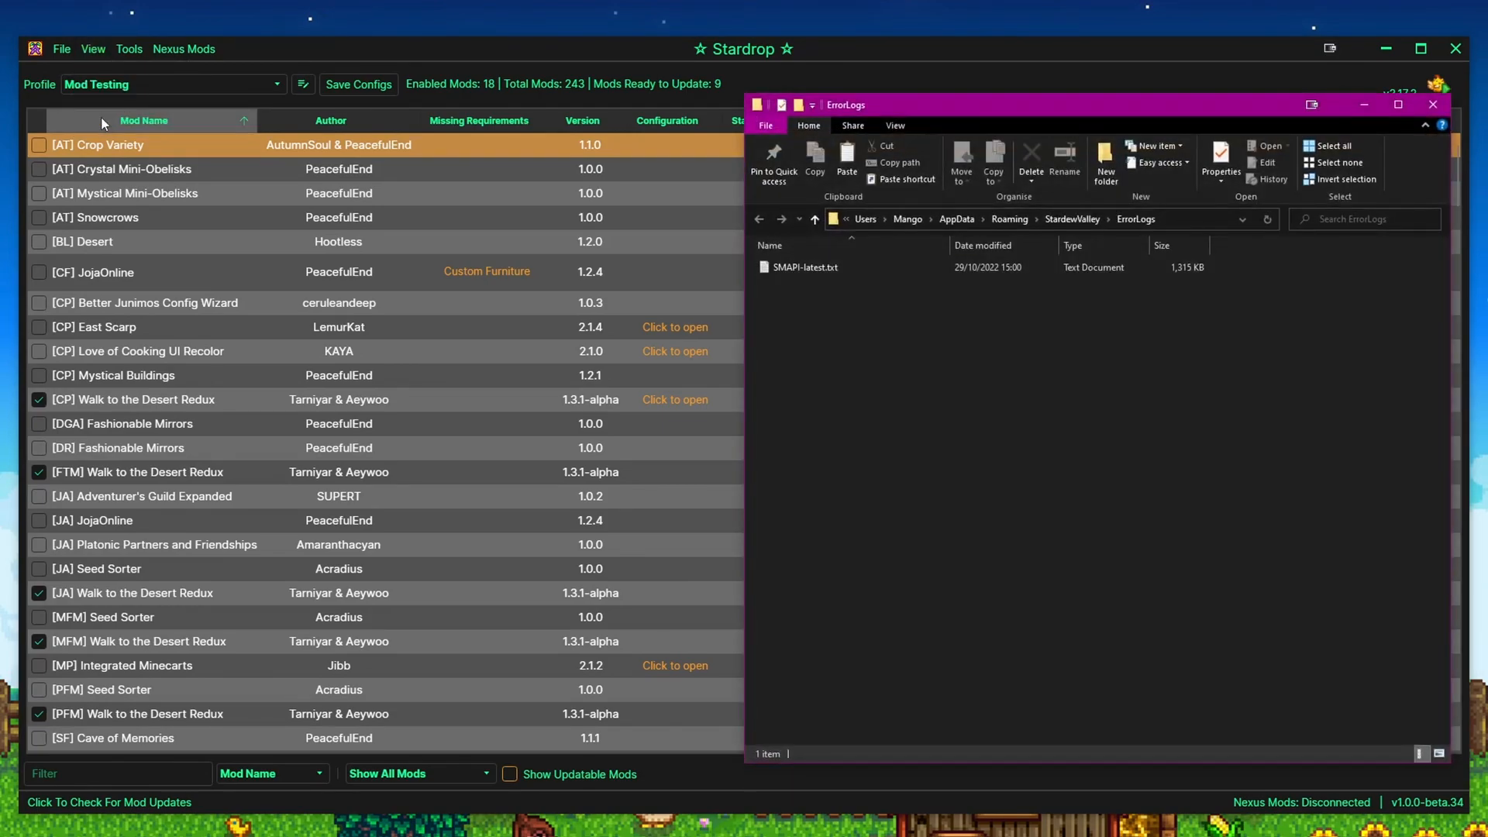
{"action": "left_click", "coordinate": [956, 218]}
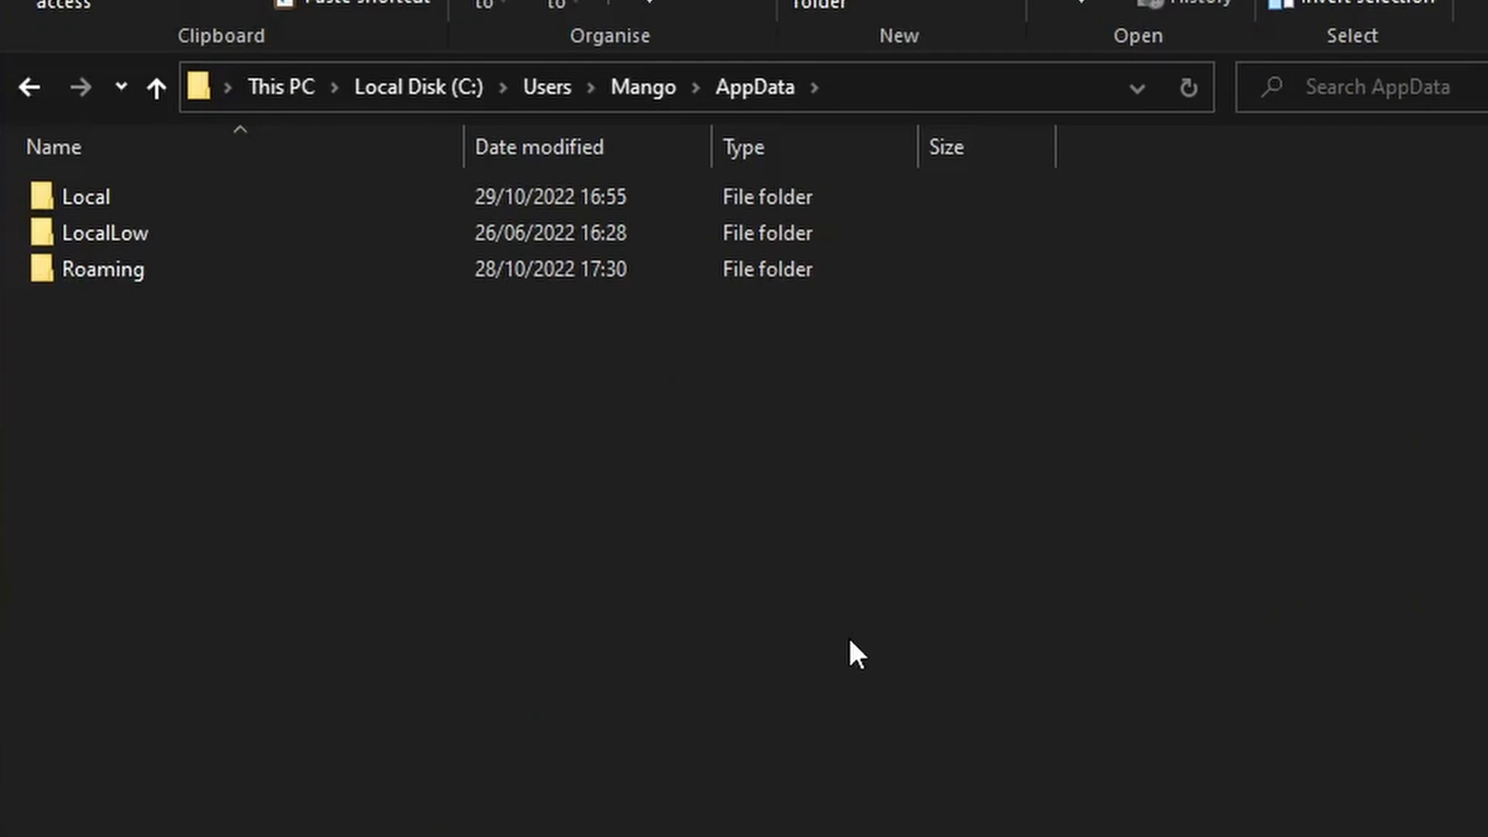
- Reach ErrorLogs via Roaming and read through SMAPI-latest.txt in the text editor
{"action": "left_click", "coordinate": [102, 268]}
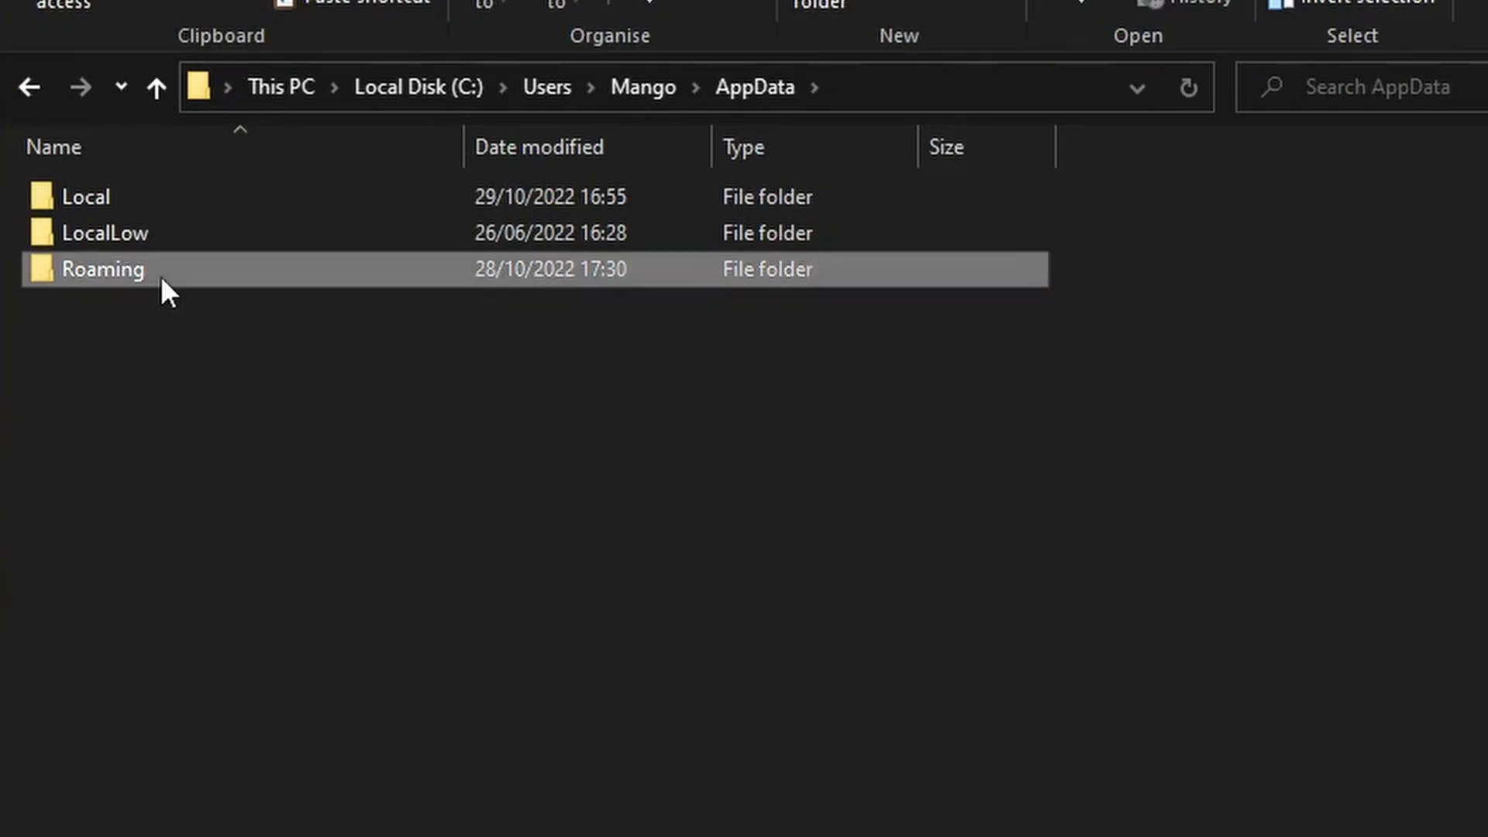
{"action": "double_click", "coordinate": [102, 268]}
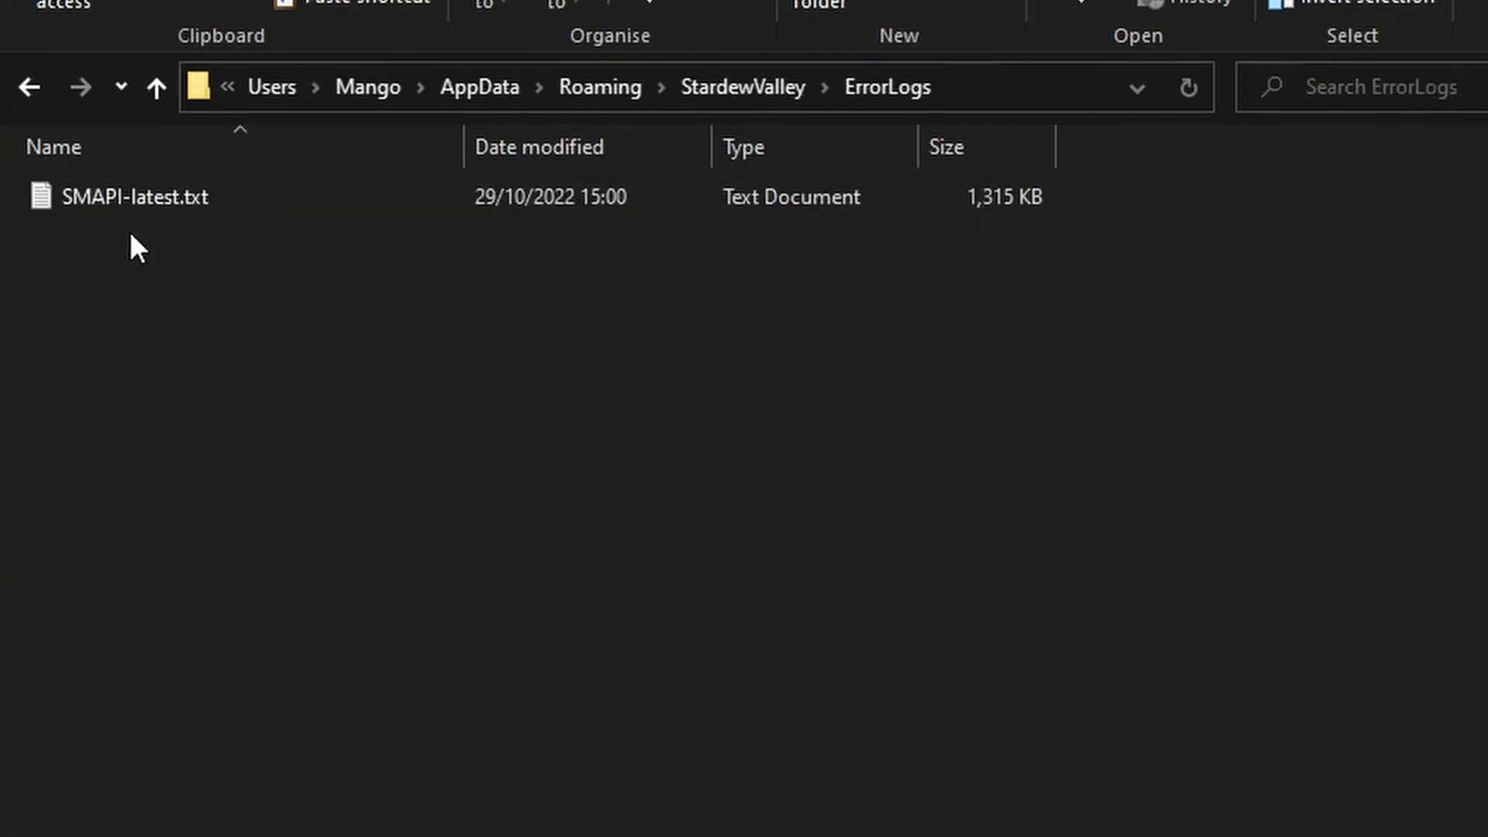
{"action": "mouse_move", "coordinate": [138, 200]}
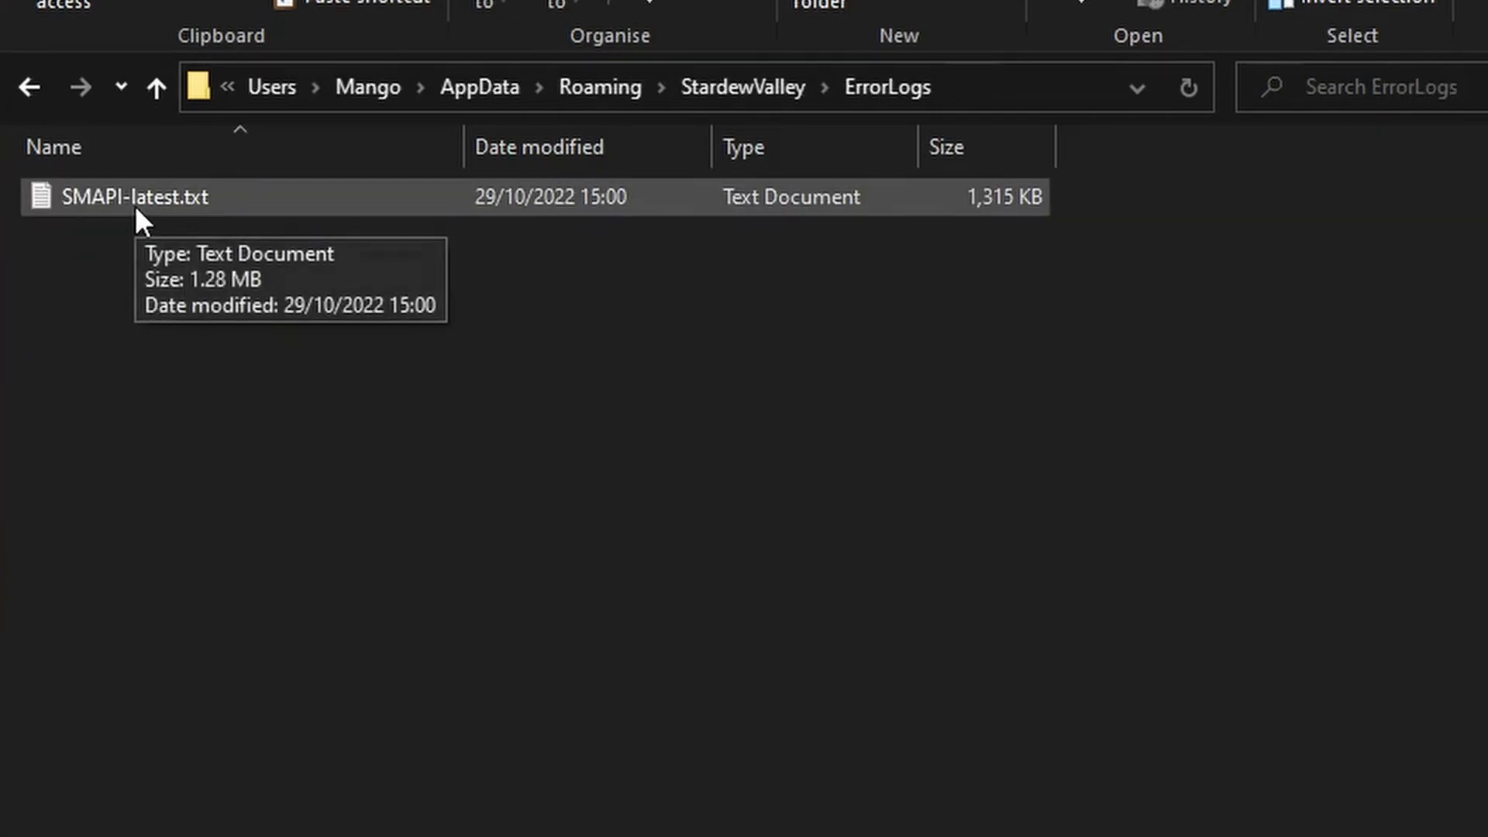
{"action": "double_click", "coordinate": [136, 197]}
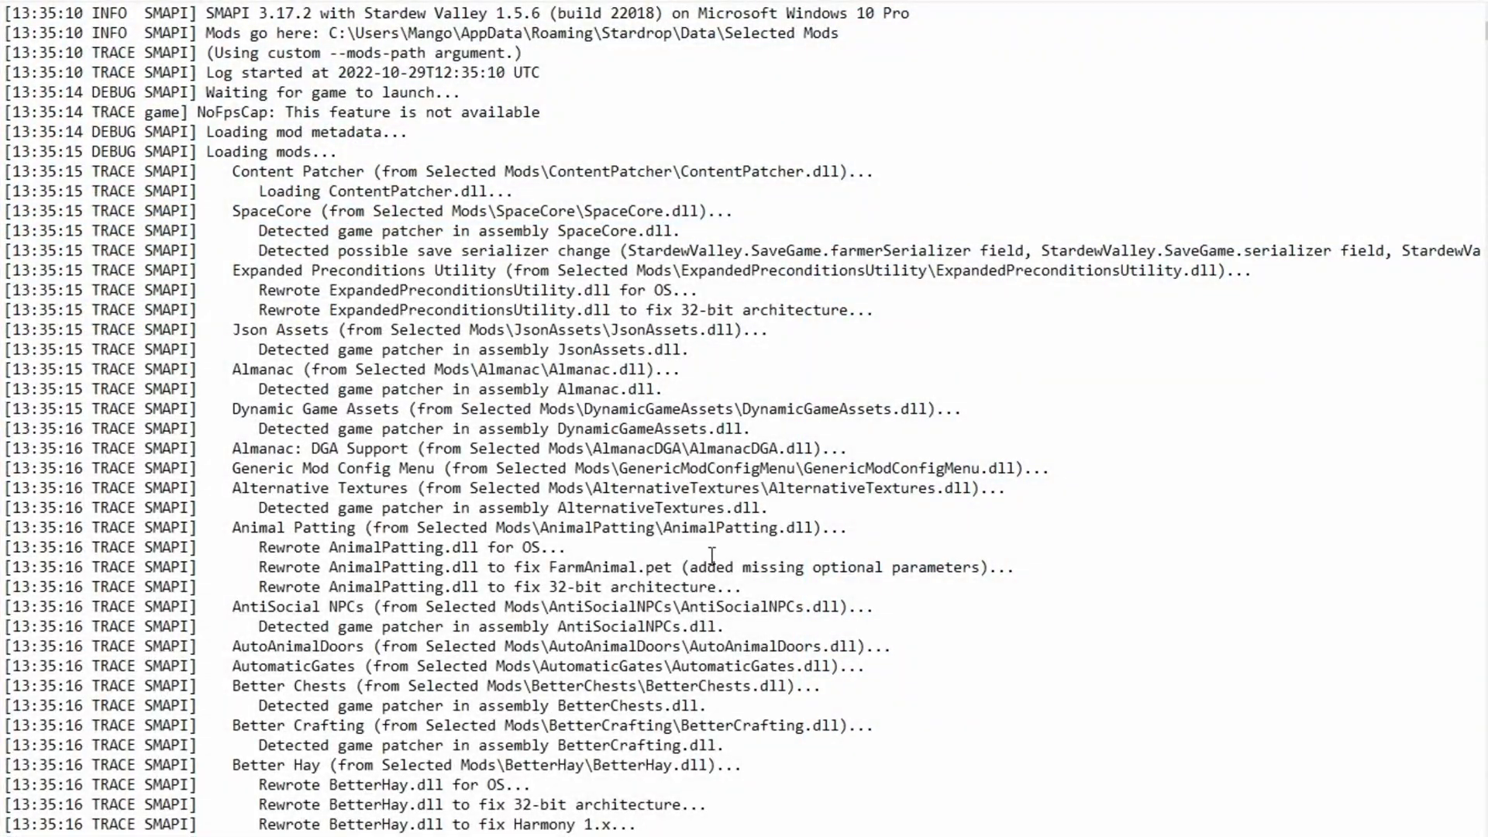
{"action": "scroll", "scroll_direction": "down", "scroll_amount": 3}
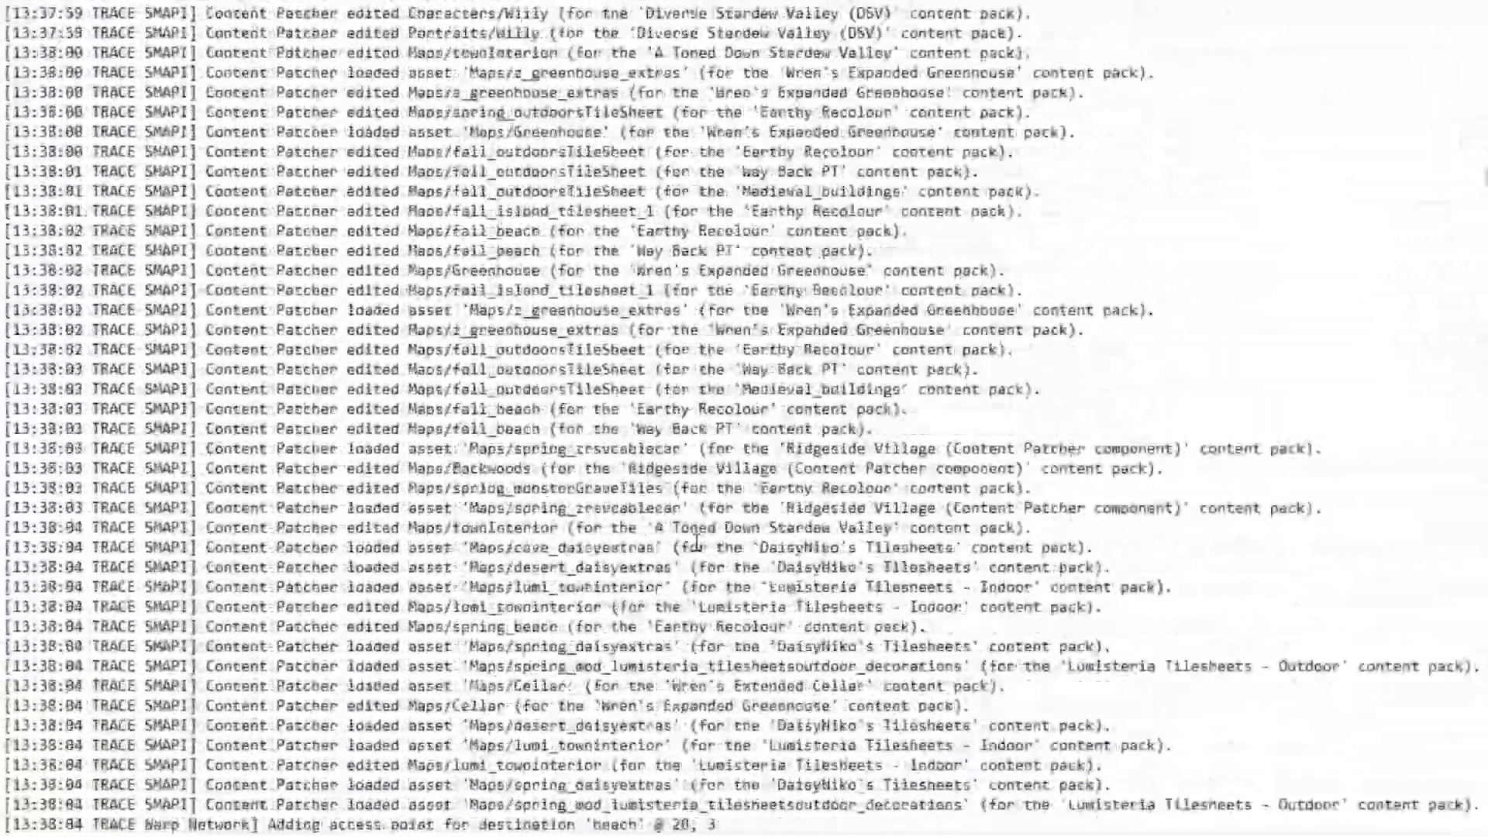
{"action": "scroll", "scroll_direction": "down", "scroll_amount": 3}
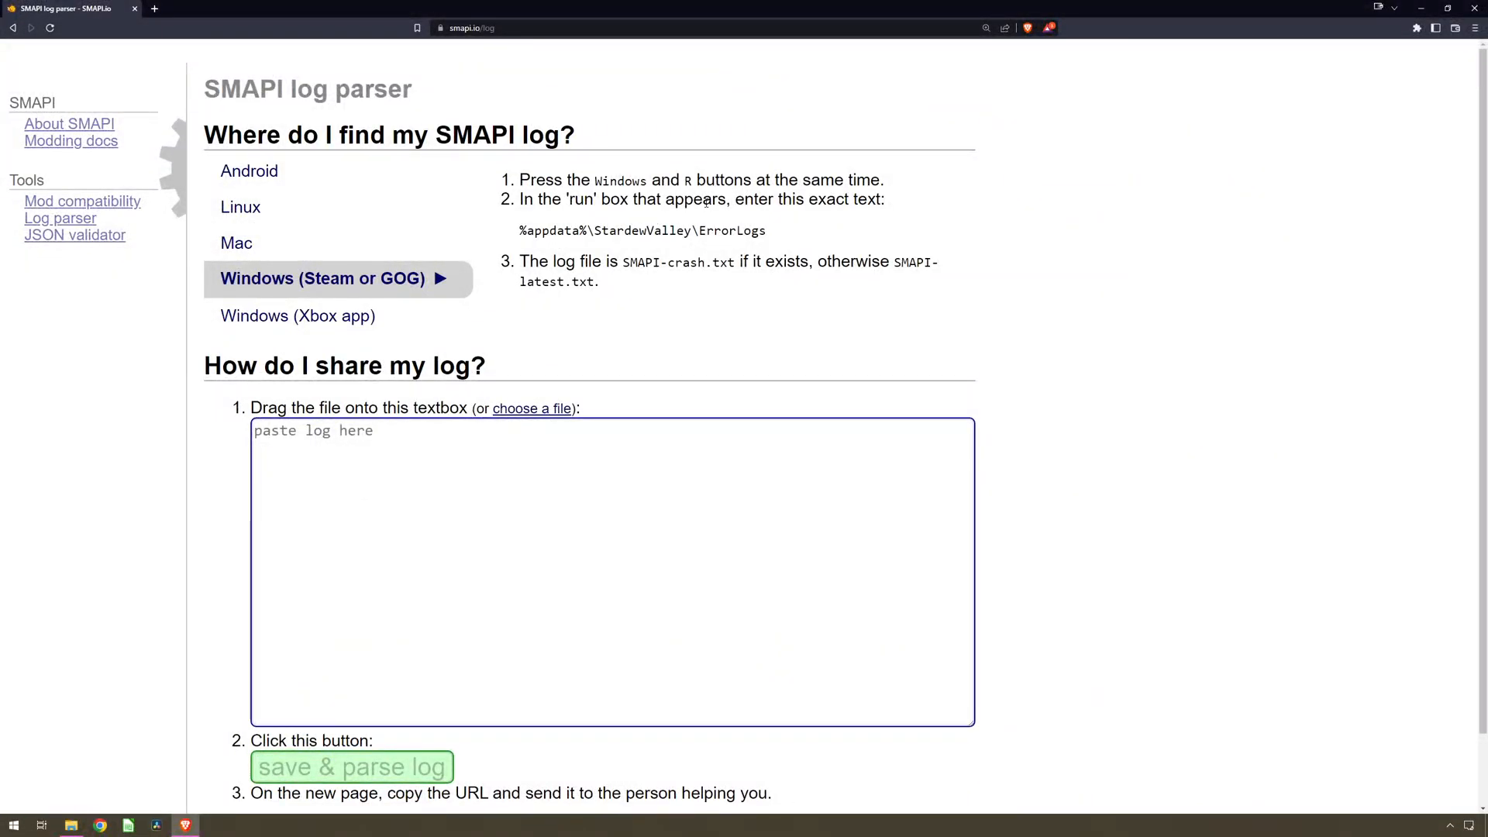
{"action": "mouse_move", "coordinate": [838, 214]}
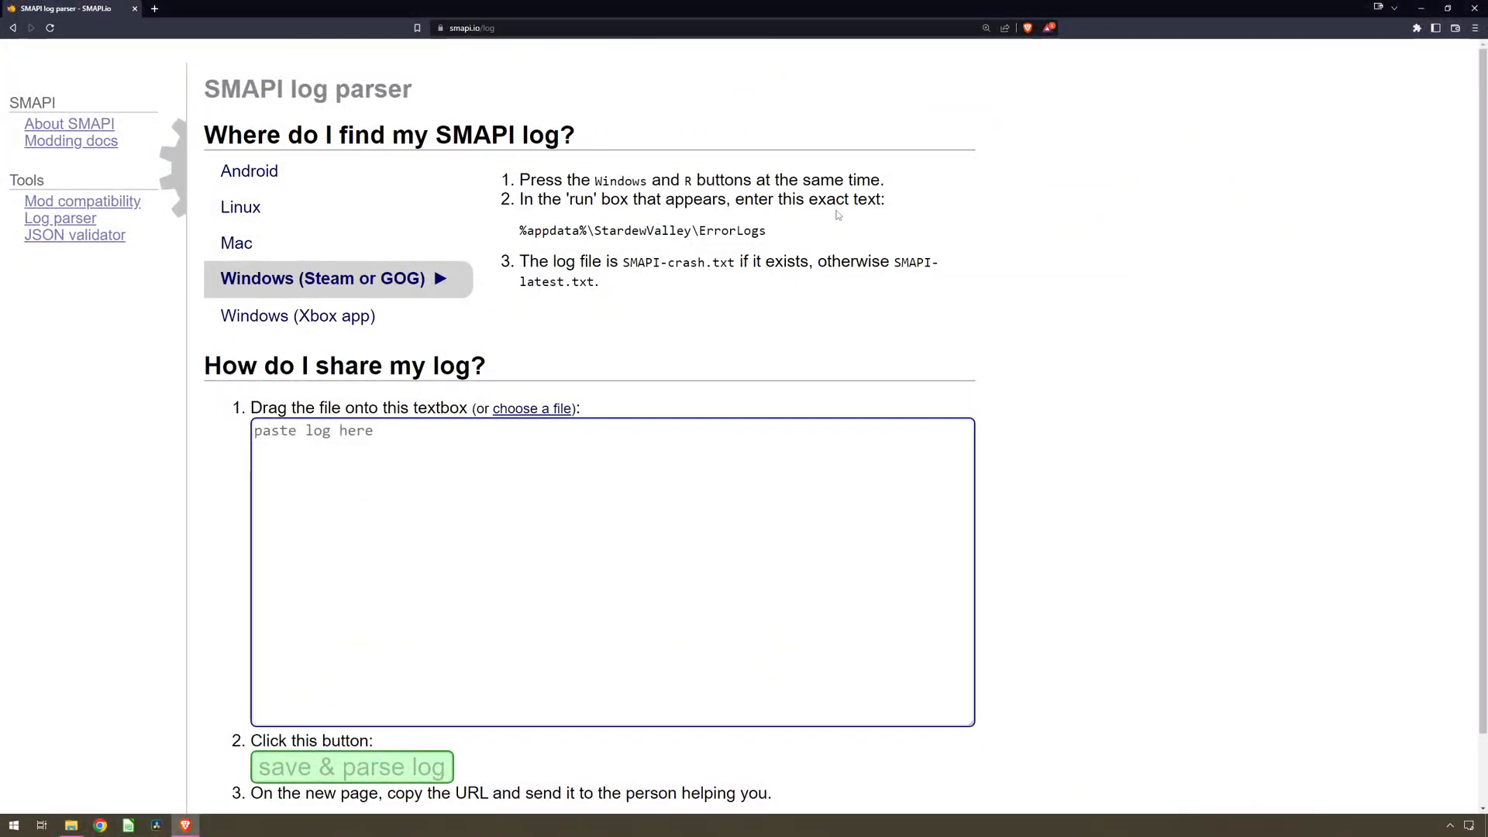
{"action": "mouse_move", "coordinate": [1083, 199]}
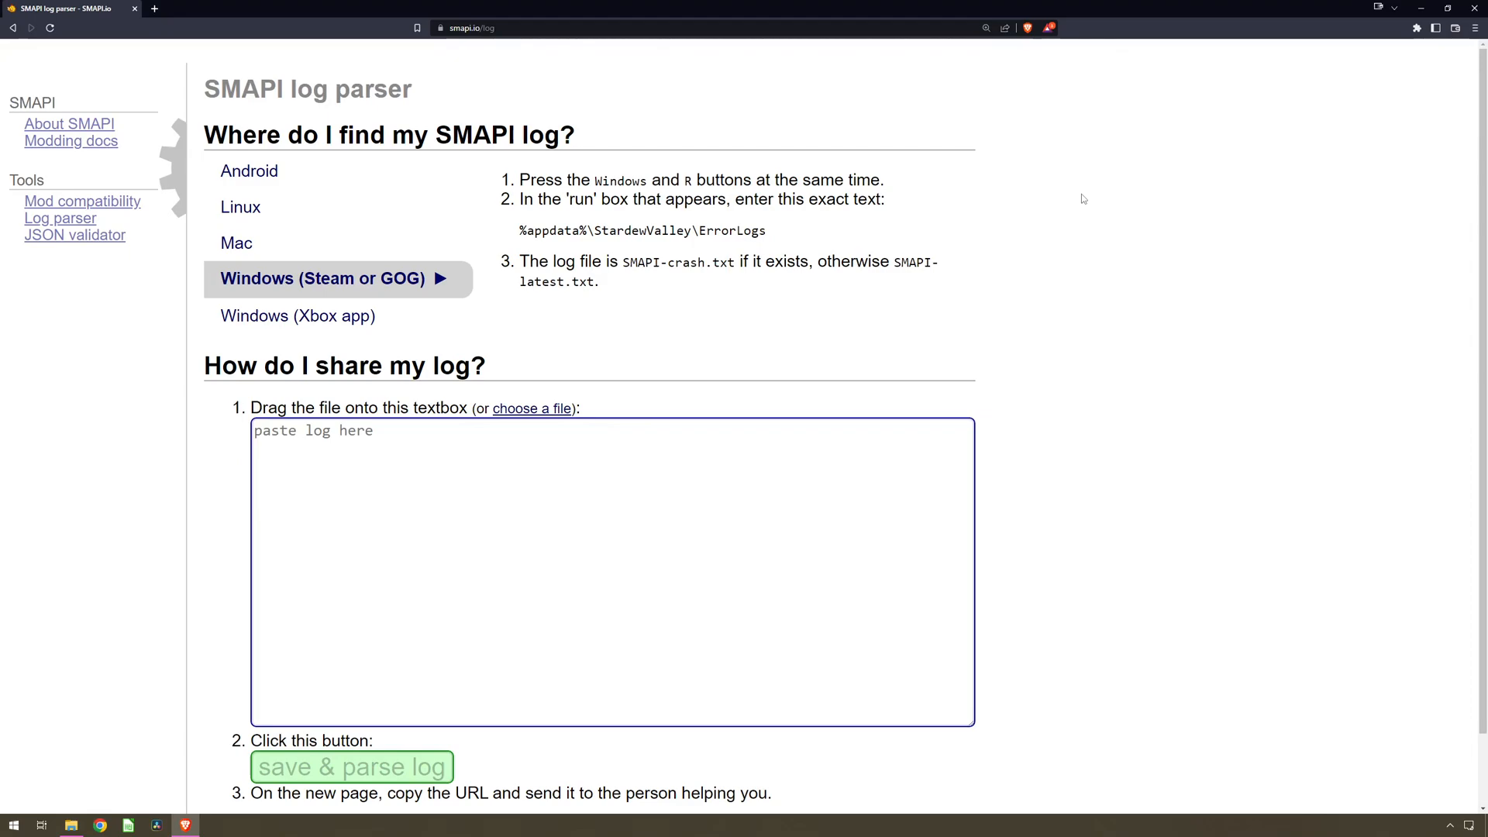
- Paste the full log text into the 'paste log here' box and save & parse it
{"action": "left_click", "coordinate": [69, 824]}
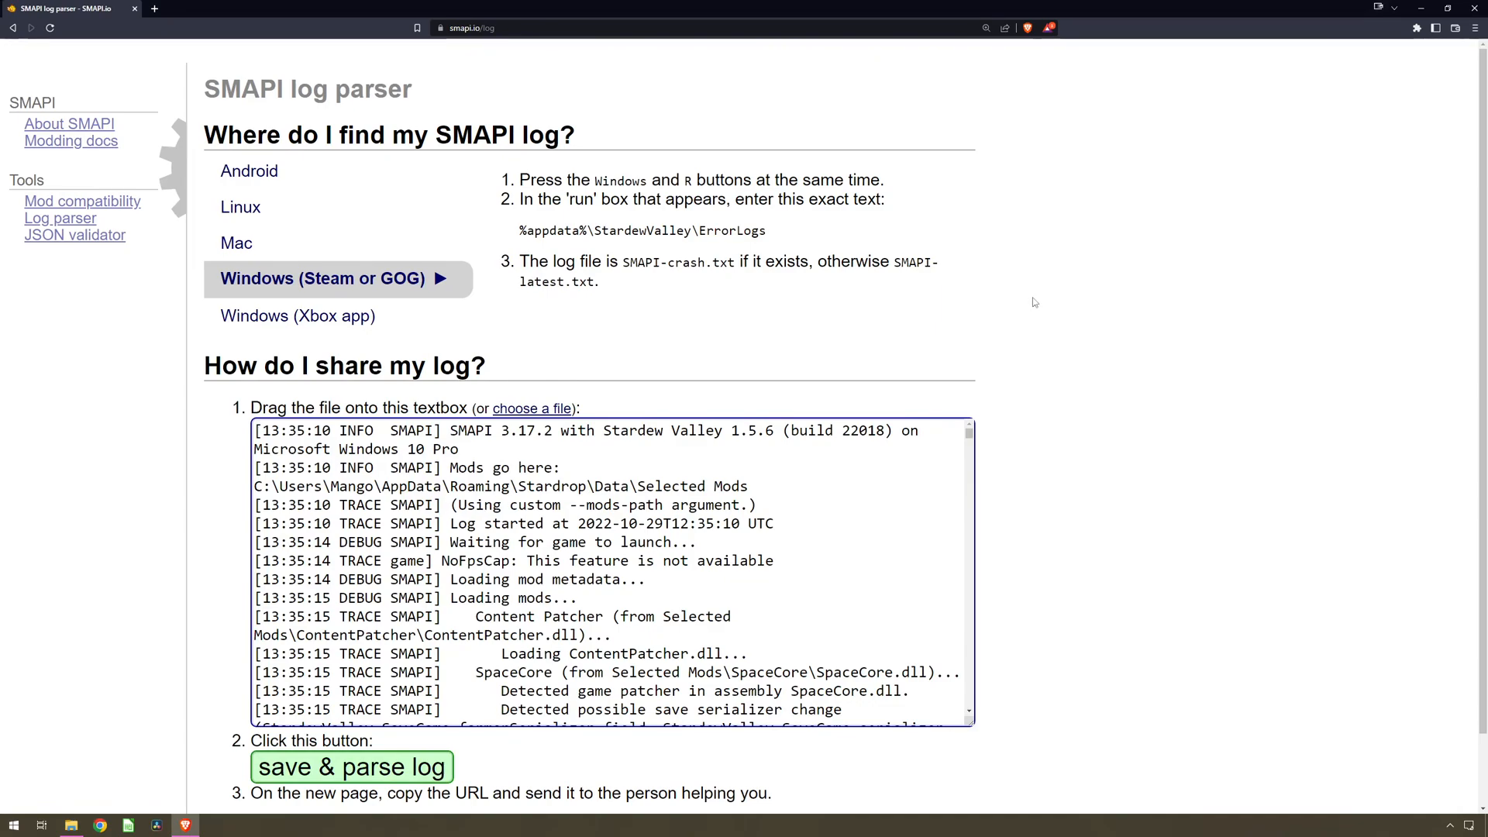
{"action": "scroll", "scroll_direction": "down", "scroll_amount": 3}
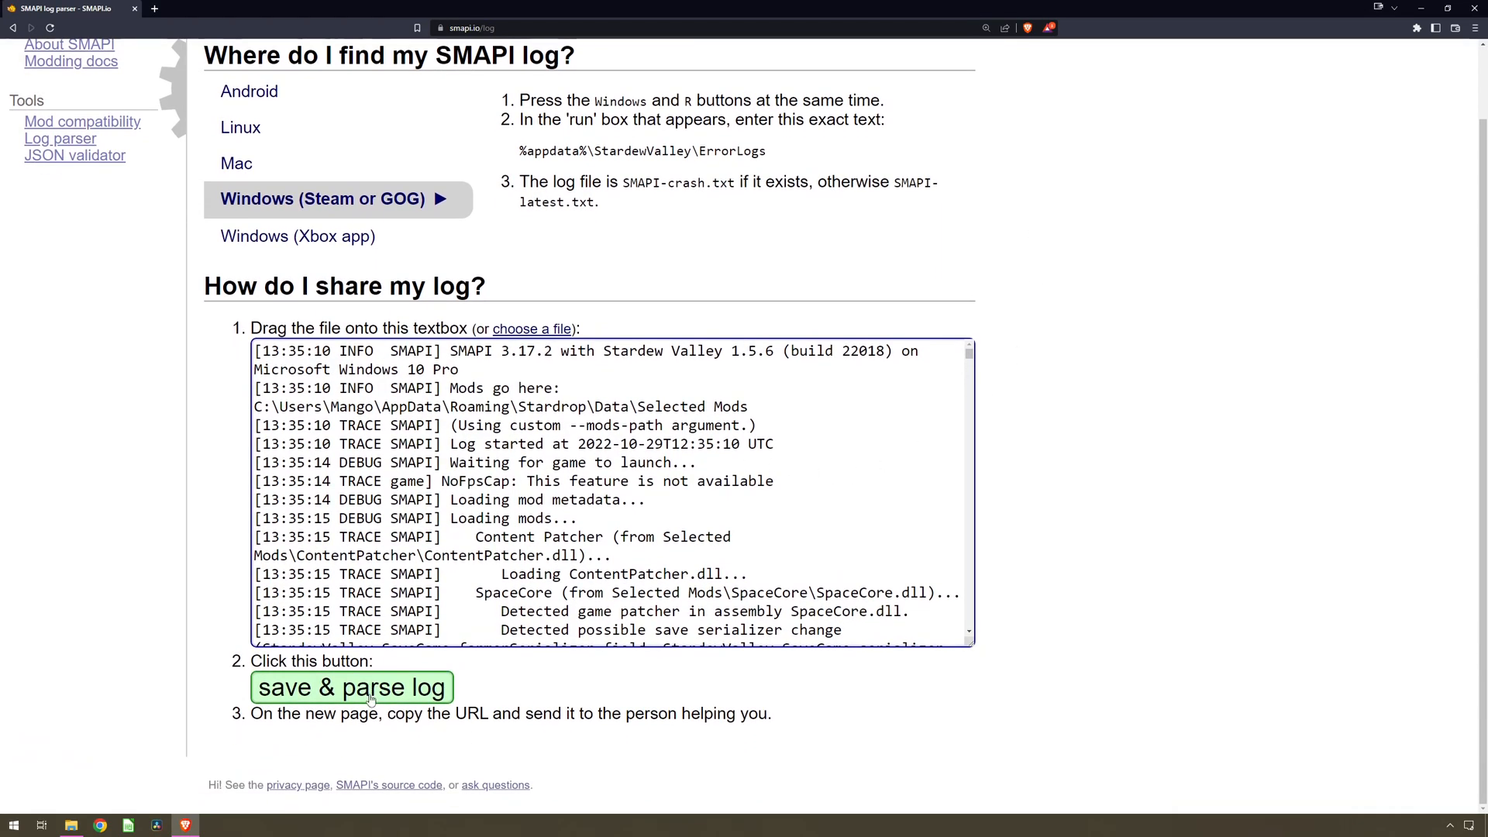
{"action": "left_click", "coordinate": [350, 687]}
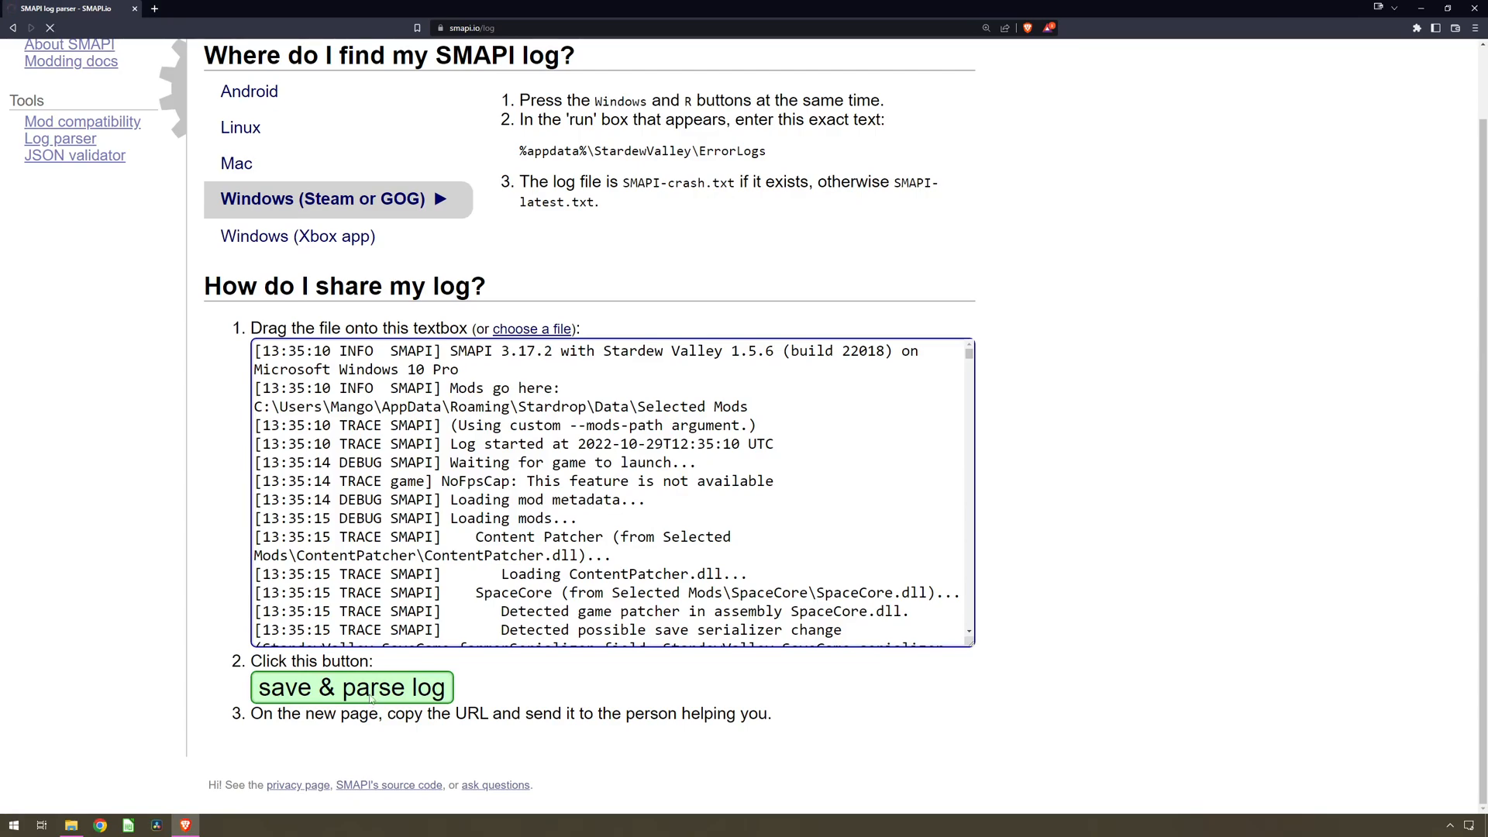
{"action": "left_click", "coordinate": [350, 687]}
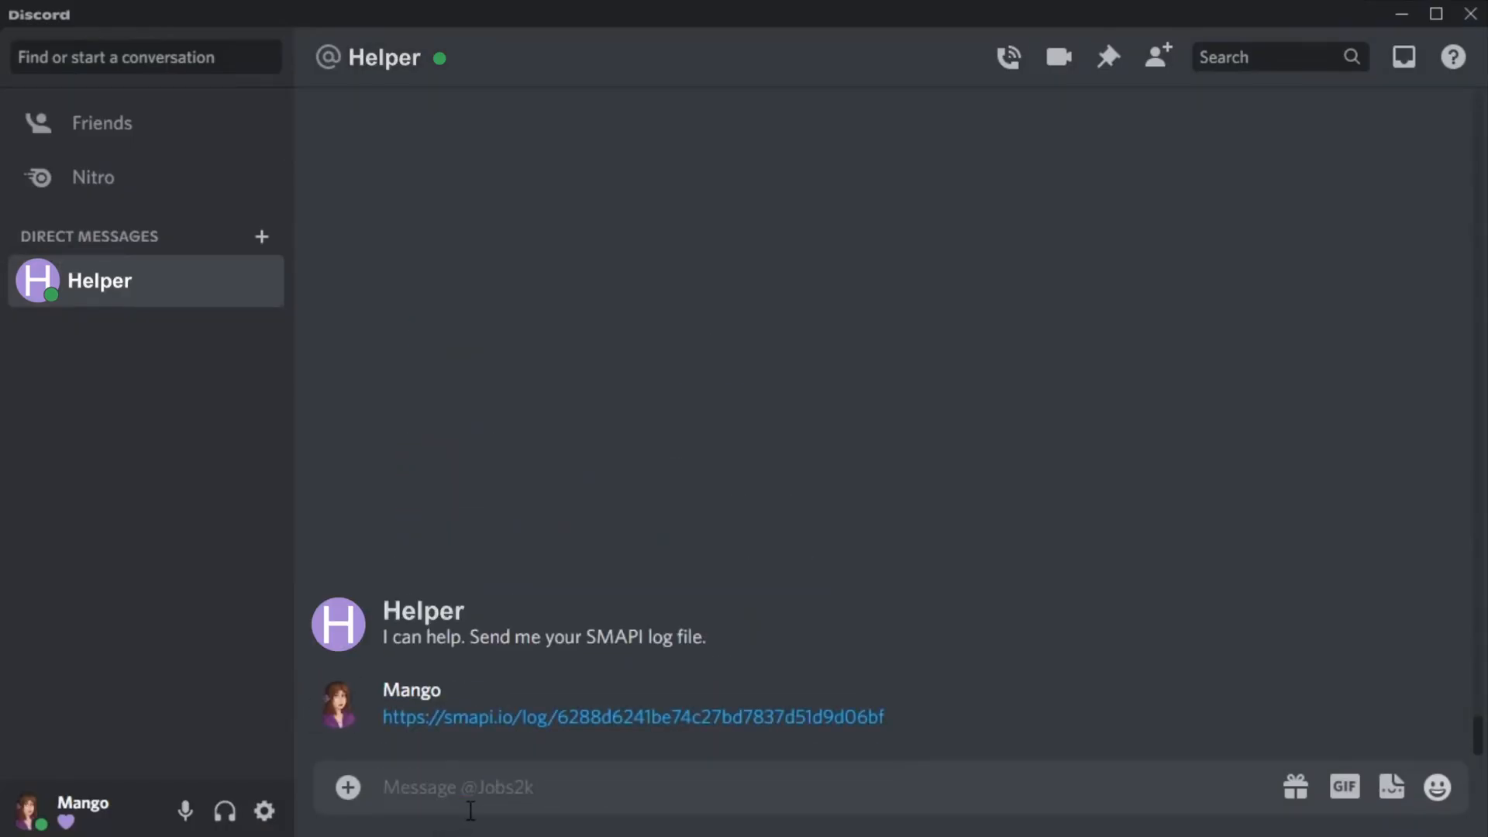
- Scroll the parsed log past the skipped Diverse Stardew Valley and Steam ERROR lines to the bottom
{"action": "left_click", "coordinate": [633, 716]}
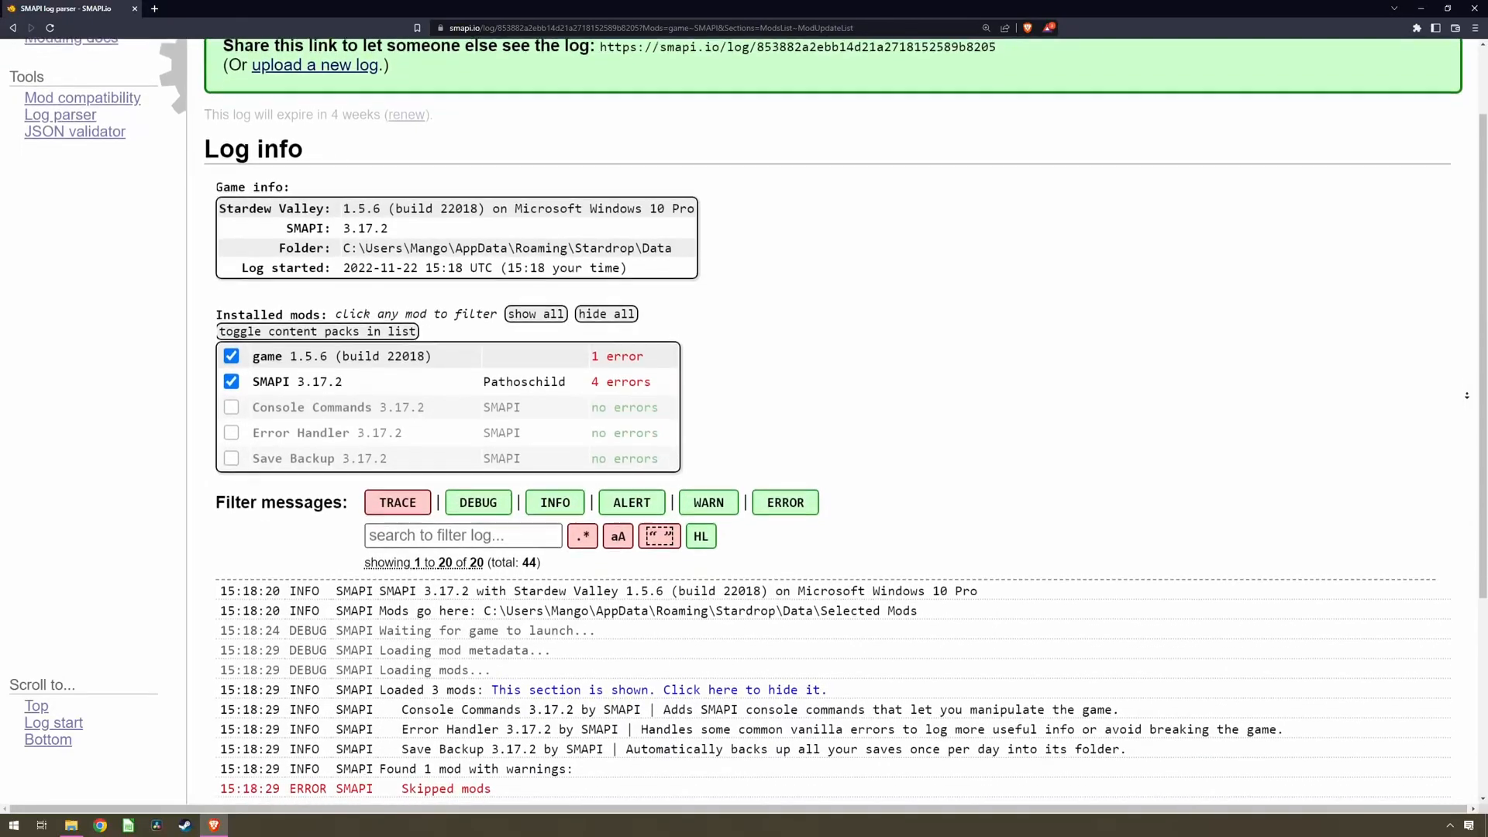
{"action": "scroll", "scroll_direction": "down", "scroll_amount": 3}
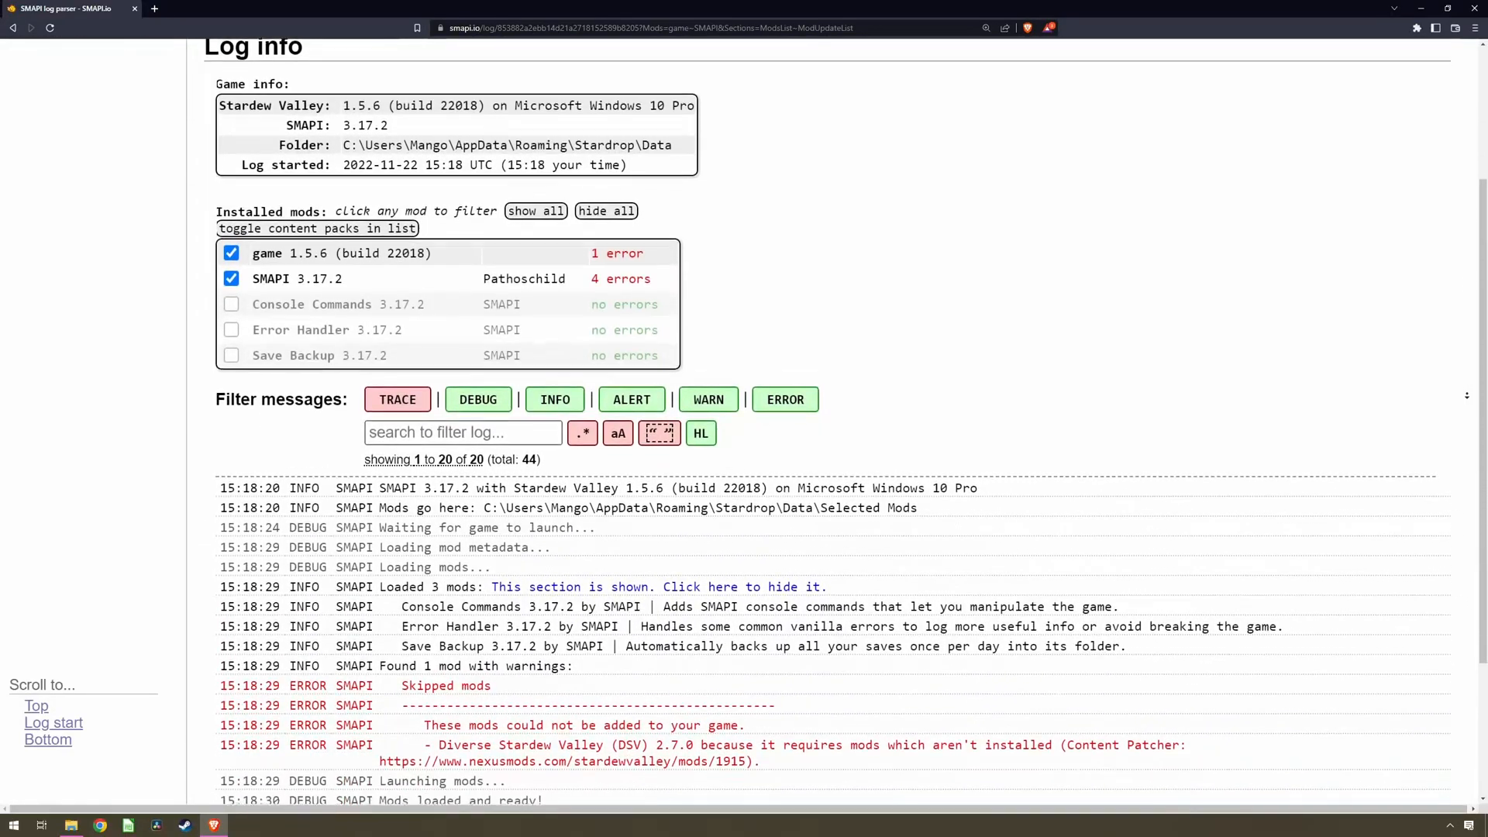
{"action": "scroll", "scroll_direction": "down", "scroll_amount": 3}
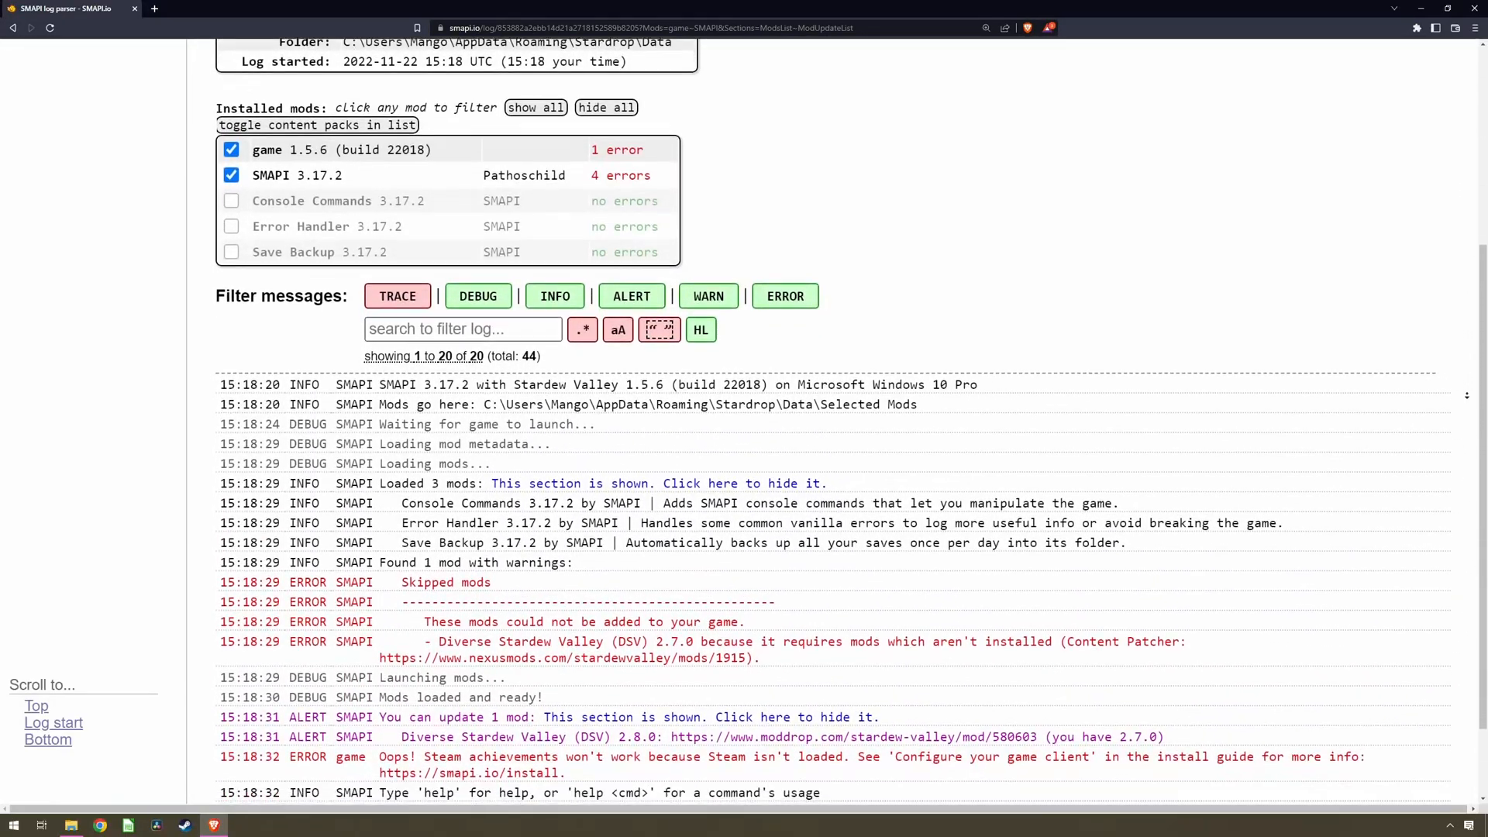
{"action": "scroll", "scroll_direction": "down", "scroll_amount": 3}
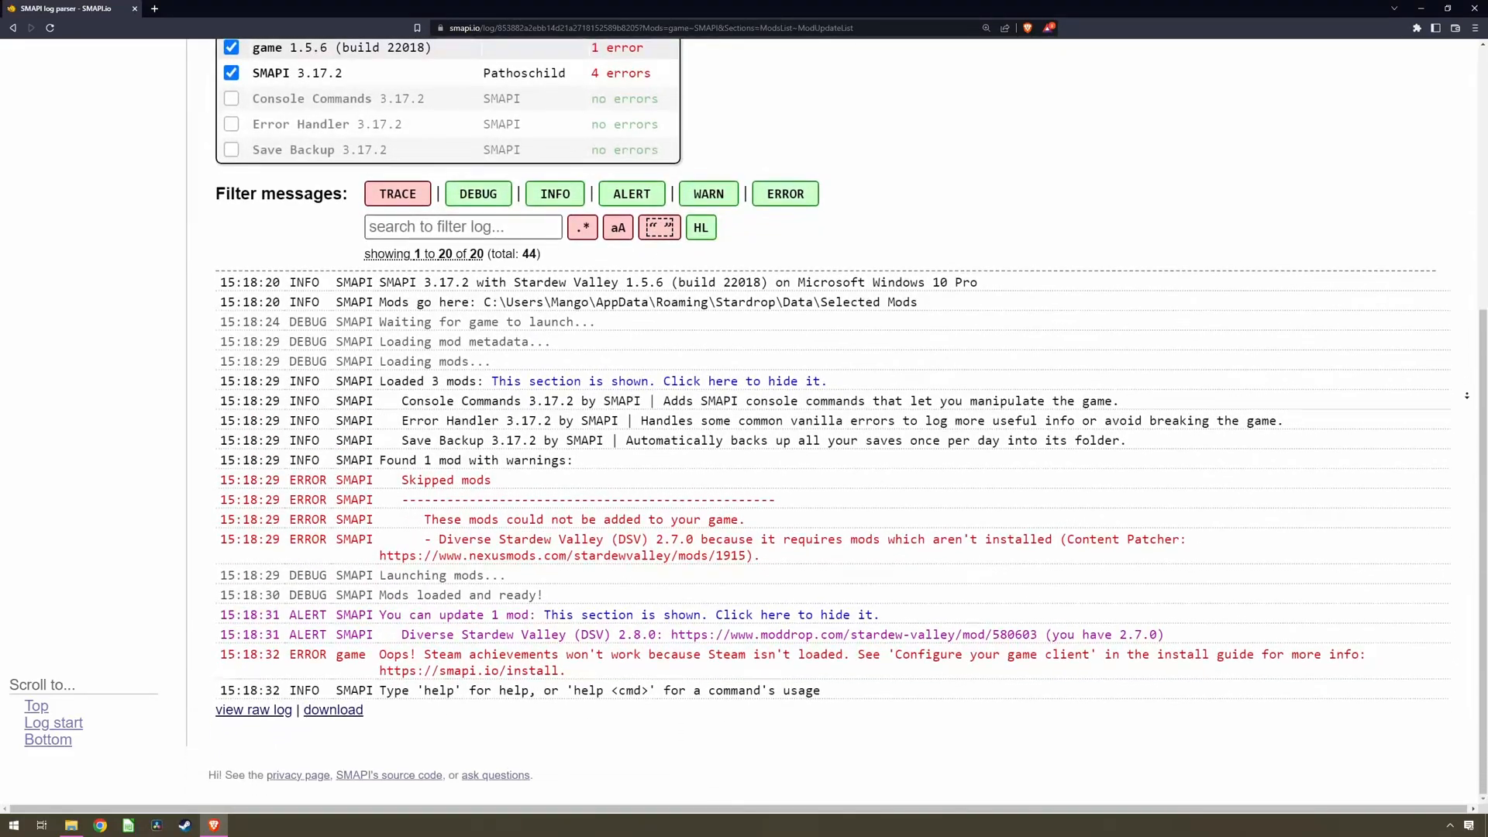
{"action": "left_click", "coordinate": [701, 227]}
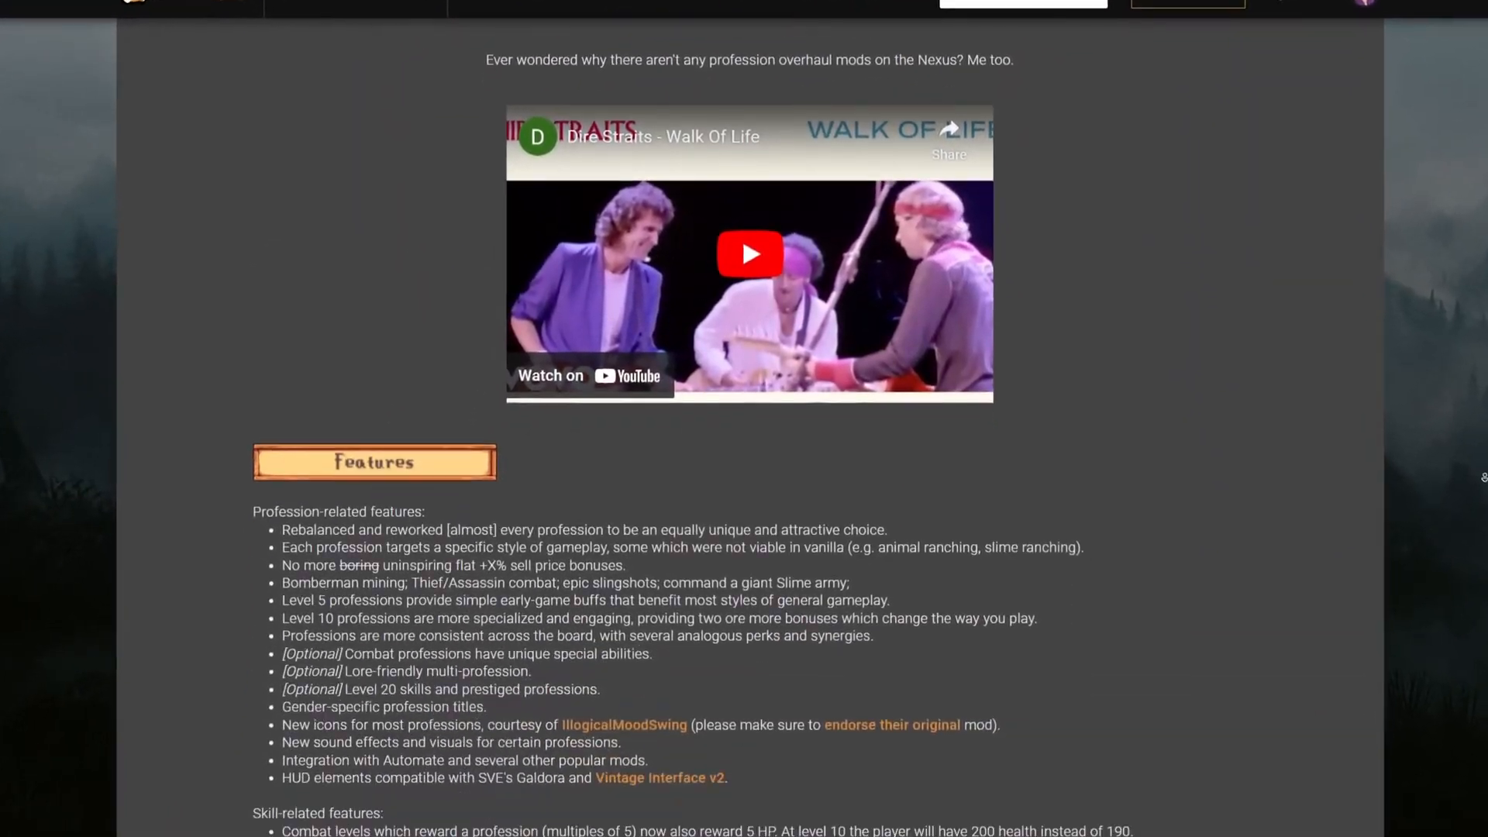
- Scroll through mod descriptions to Stardrop's page with its Donations section expanded
{"action": "scroll", "scroll_direction": "down", "scroll_amount": 3}
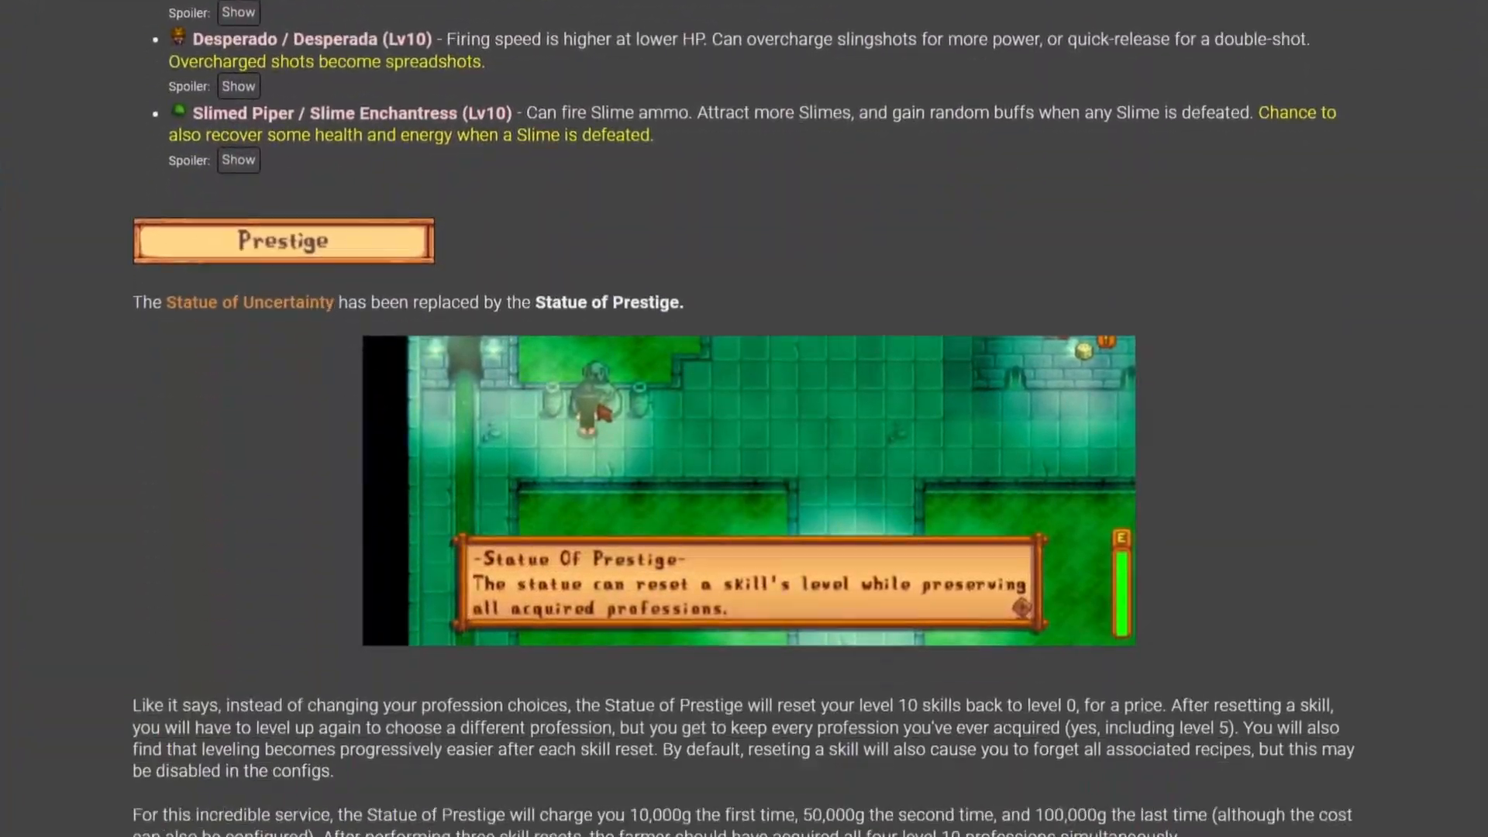
{"action": "scroll", "scroll_direction": "down", "scroll_amount": 3}
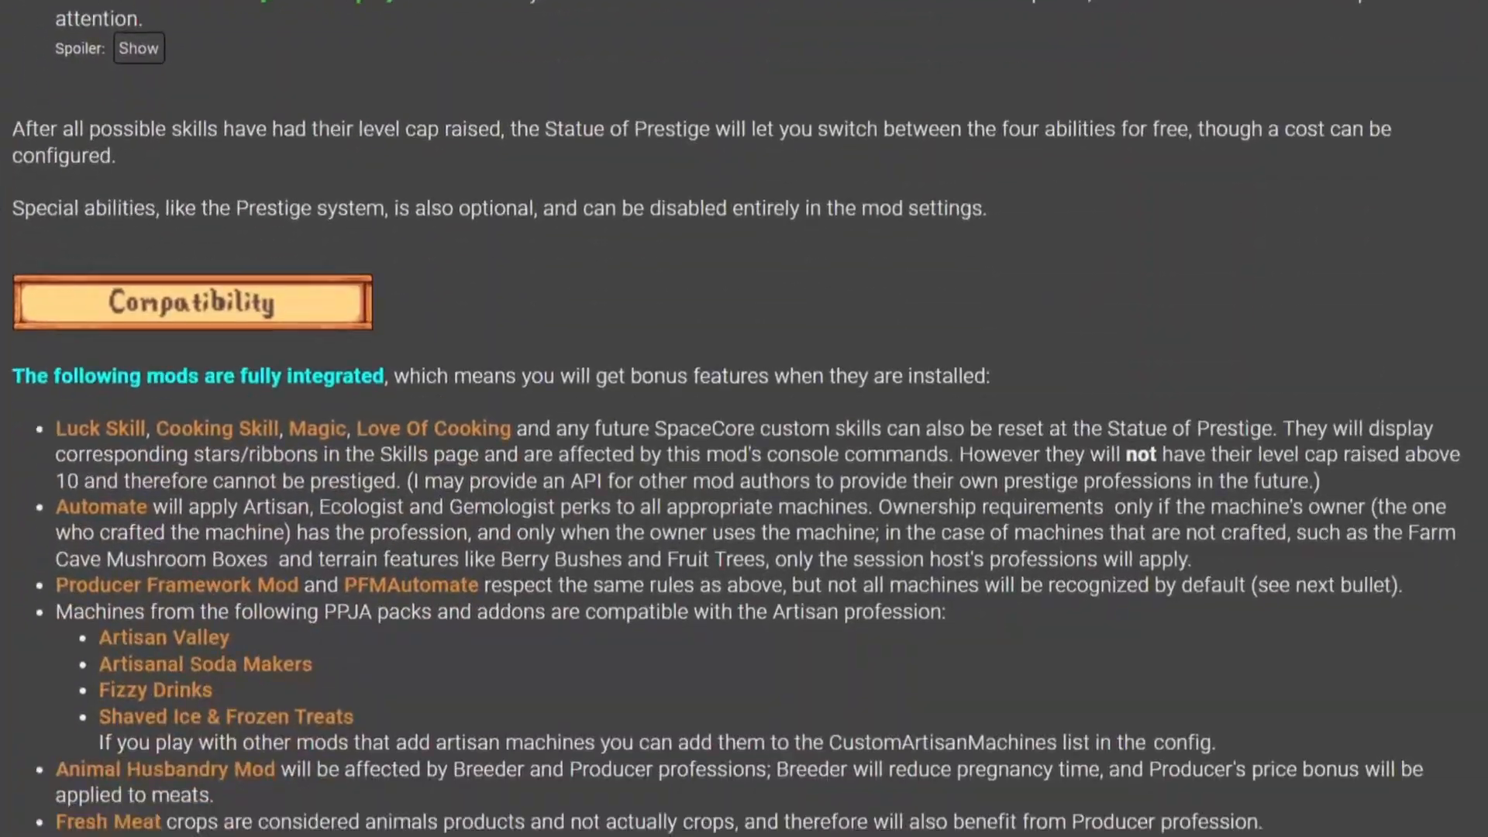
{"action": "scroll", "scroll_direction": "down", "scroll_amount": 3}
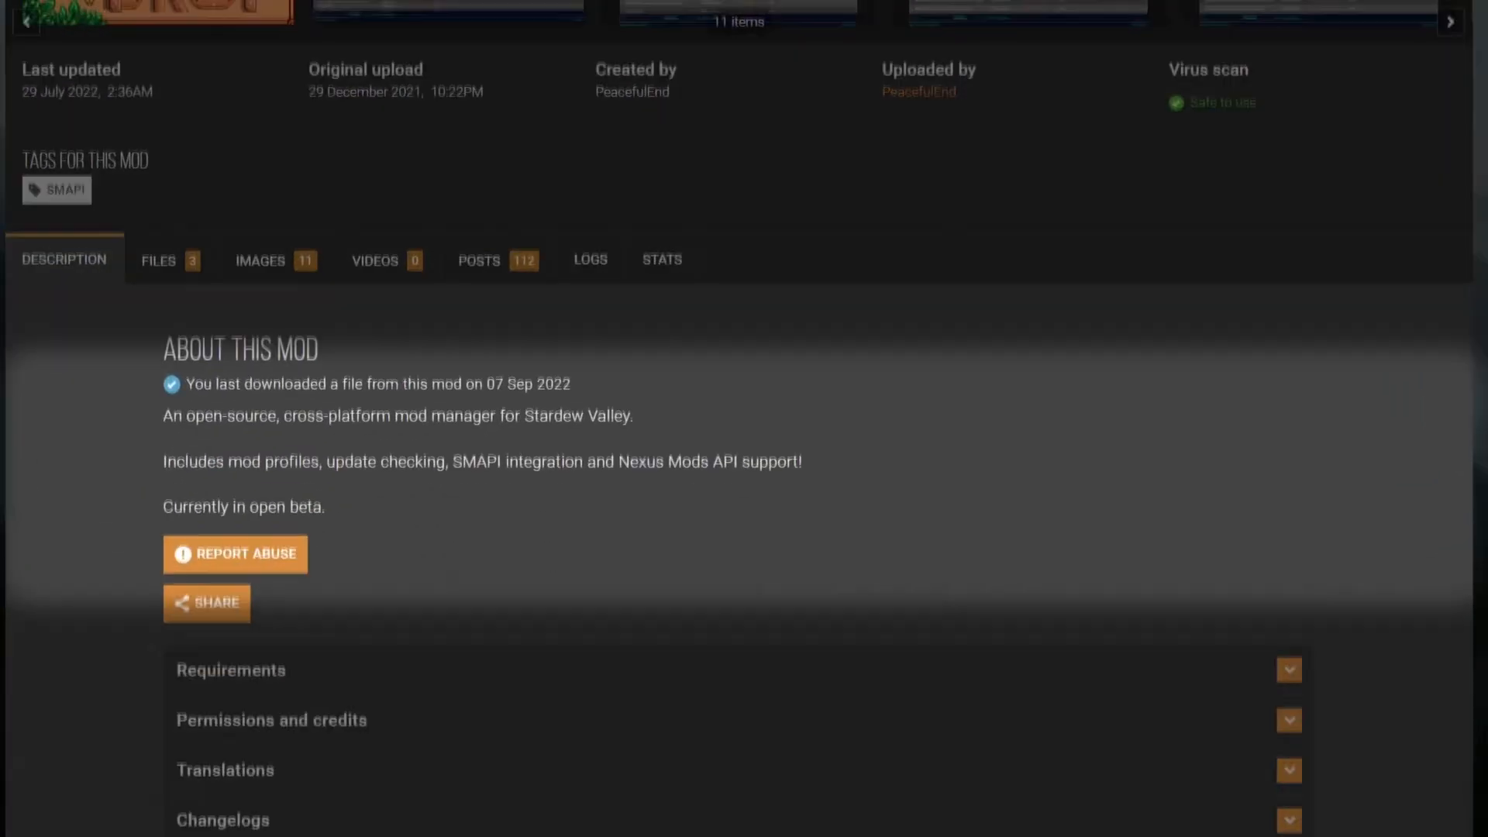
{"action": "scroll", "scroll_direction": "down", "scroll_amount": 3}
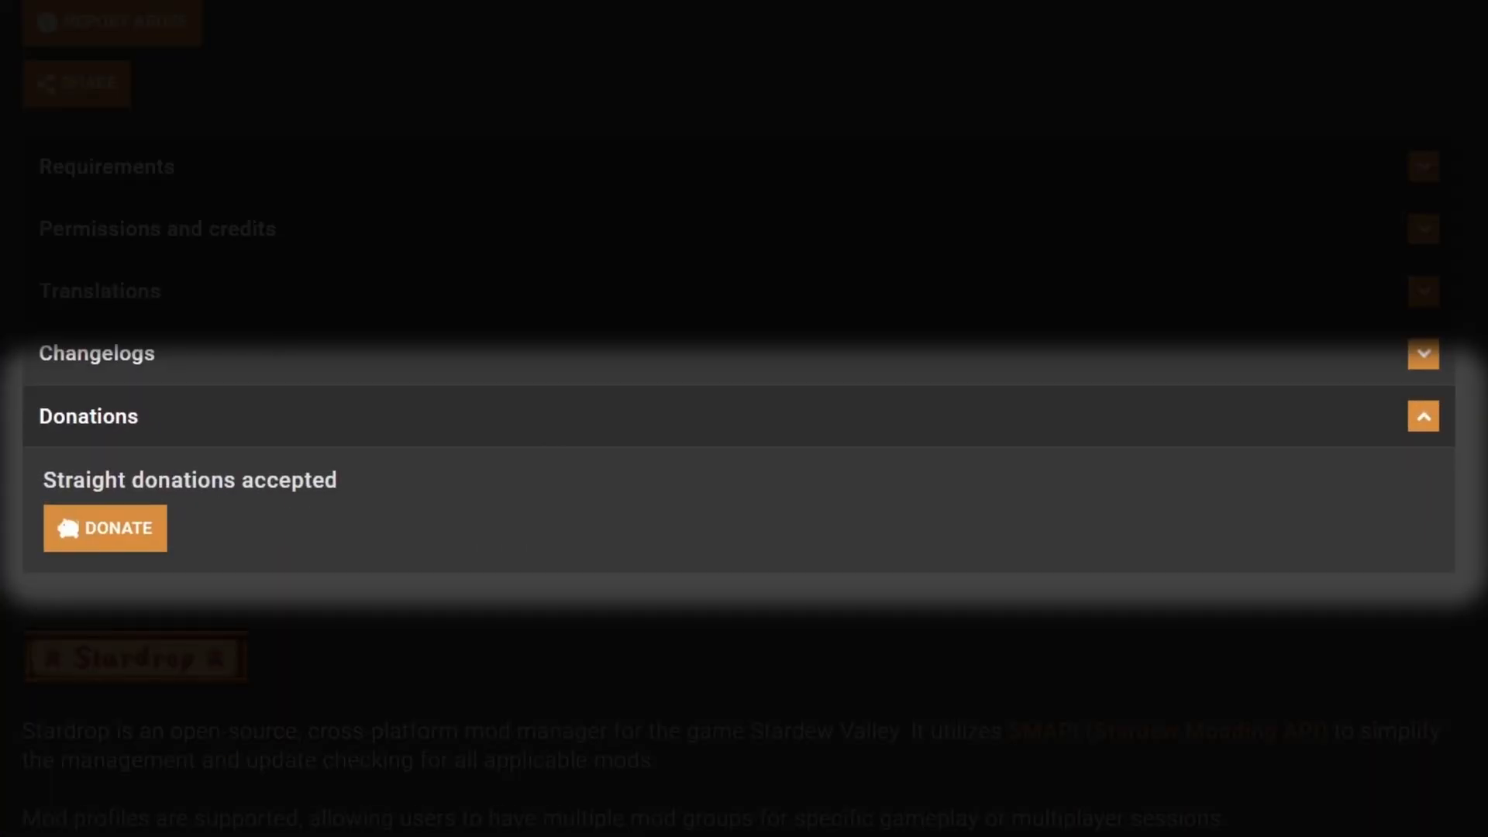